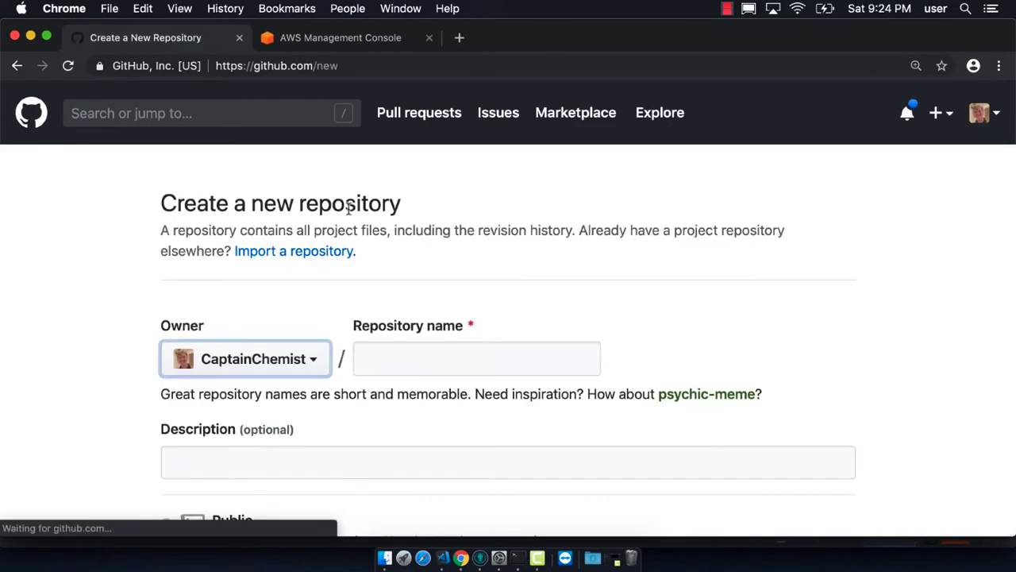
Name the new repository amplify-gatsby-blog-starter.
text(amplif)
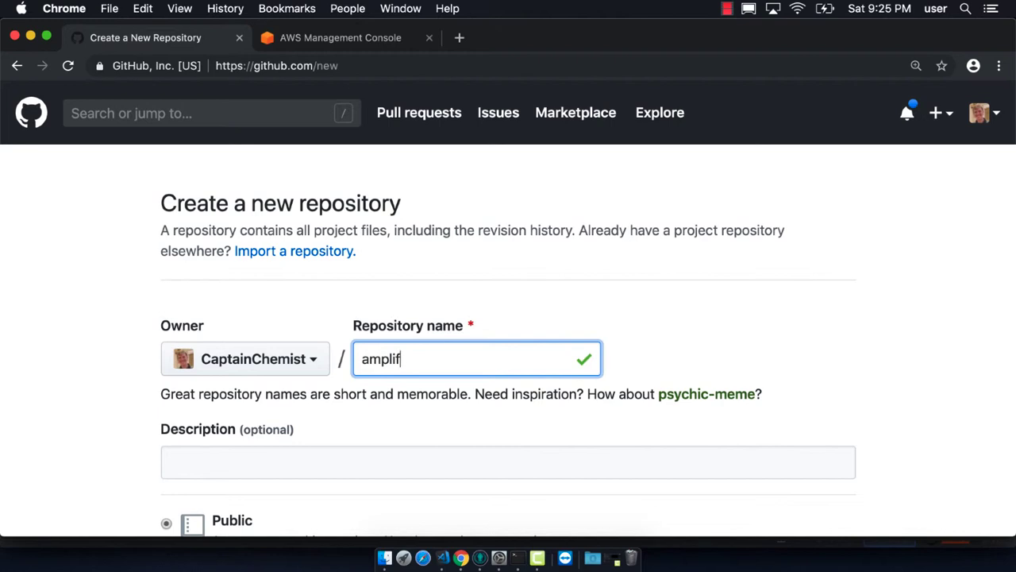
text(y)
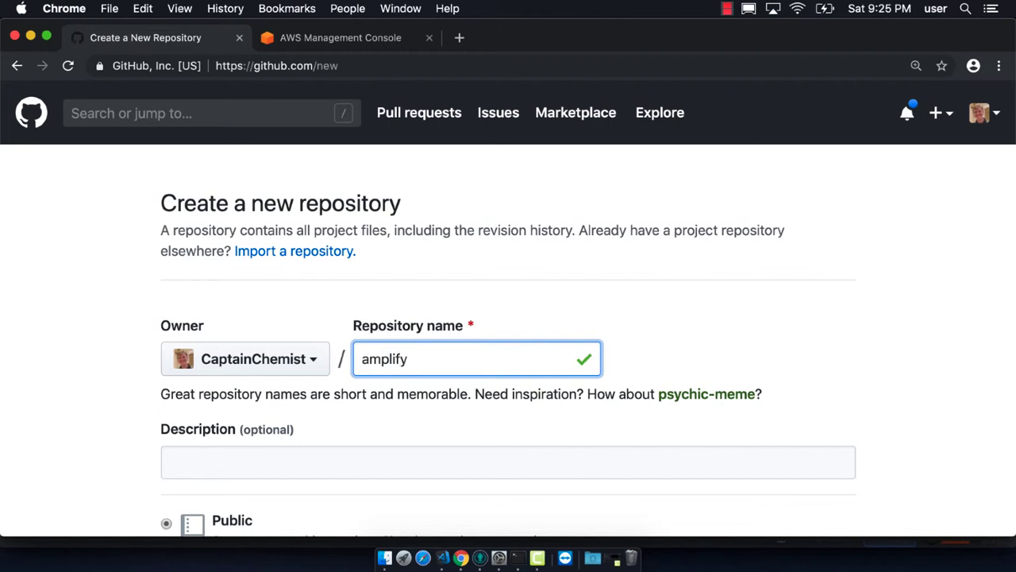
text(-gatsby)
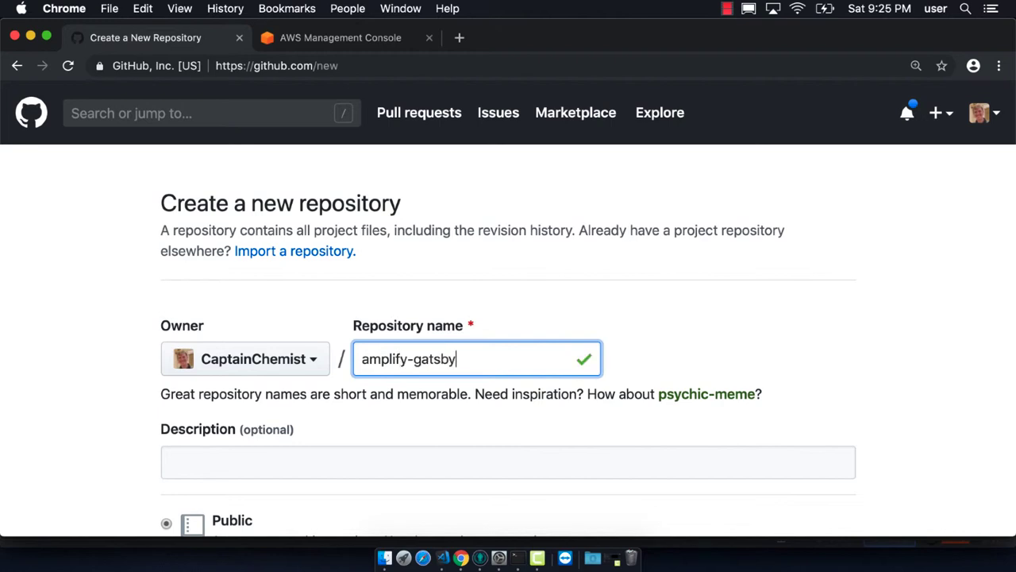
text(-blog-starter)
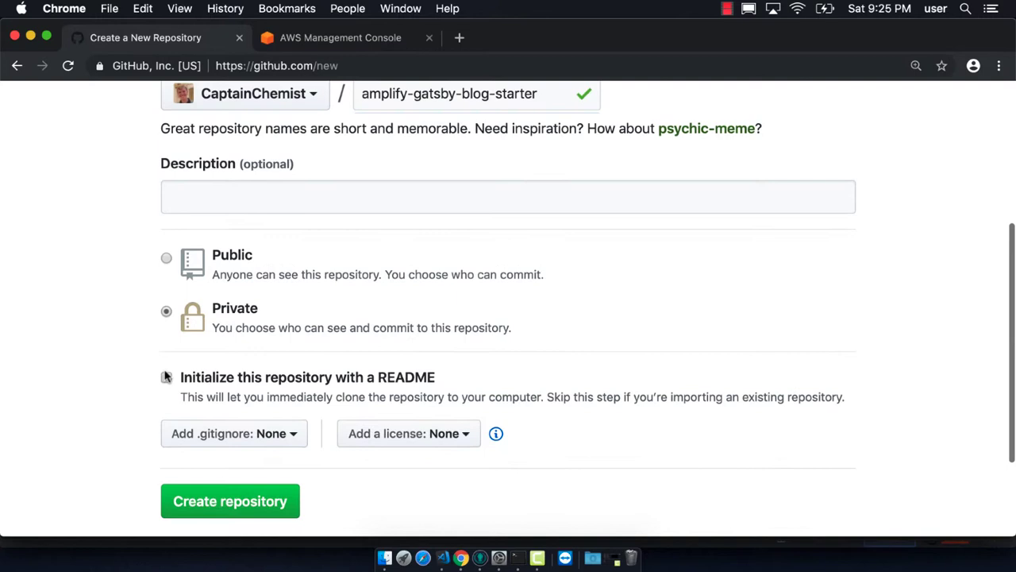
Create it as a public repository initialized with a README.
click(165, 258)
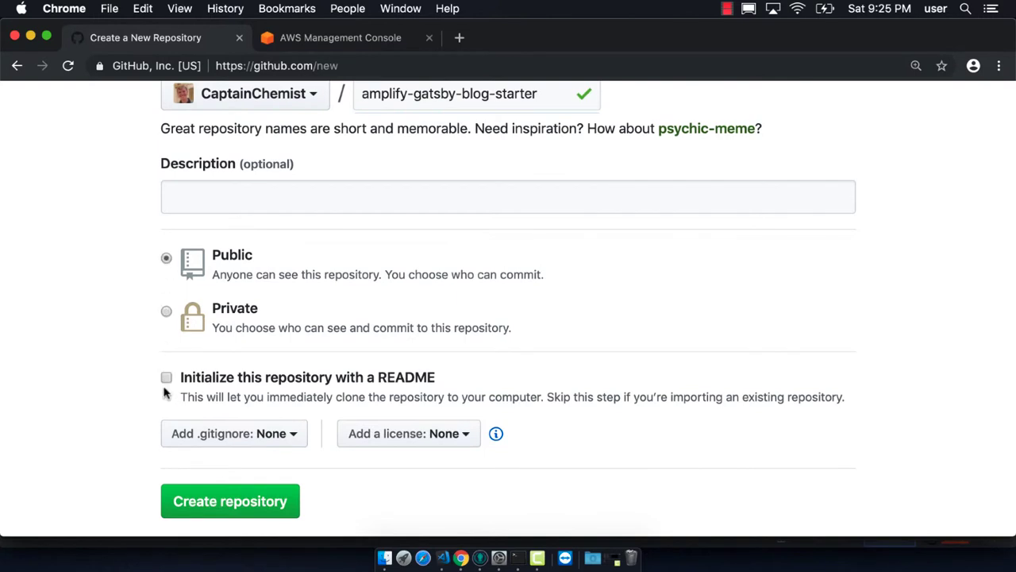
click(231, 502)
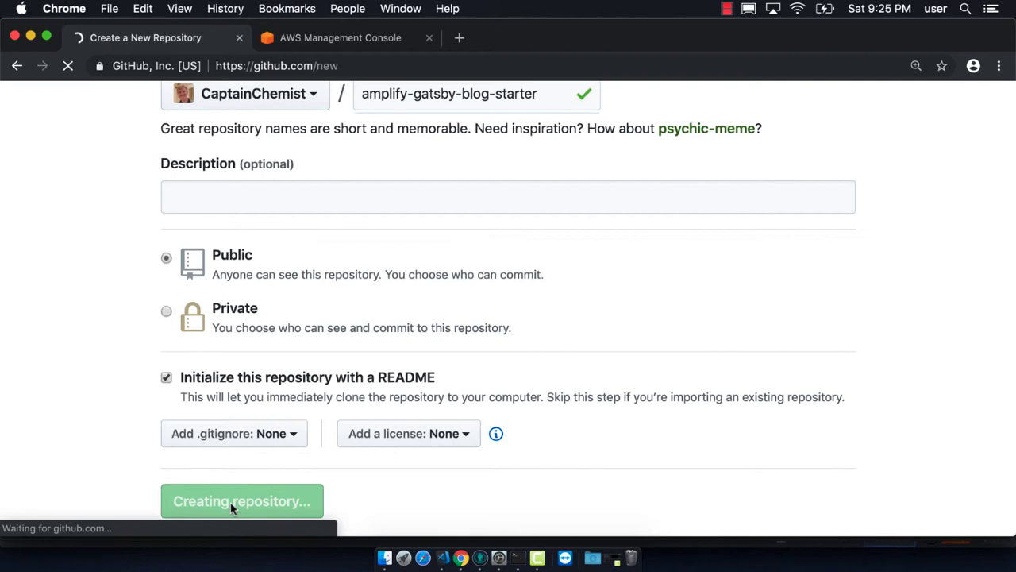
click(241, 500)
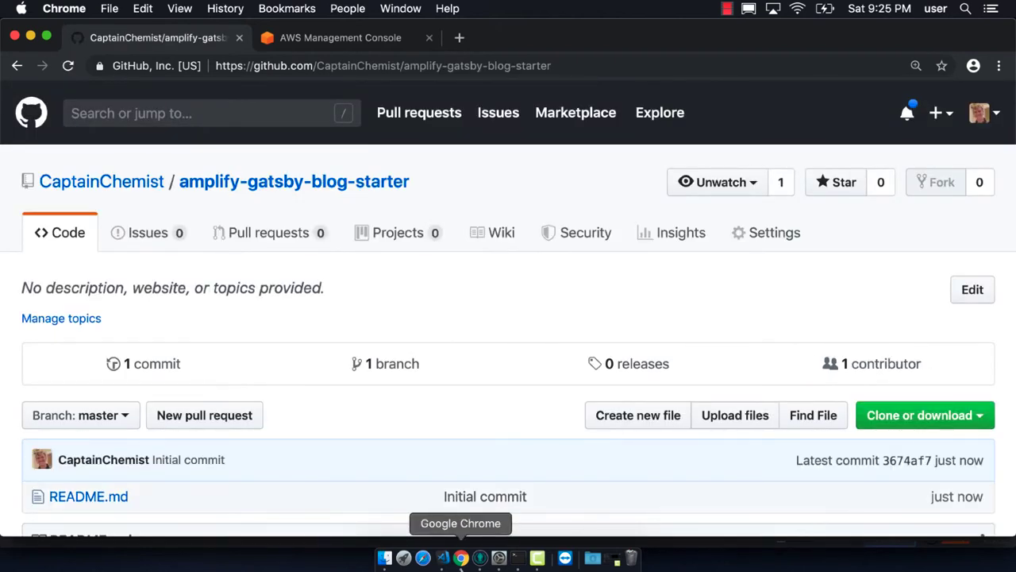
mouse_move(480, 557)
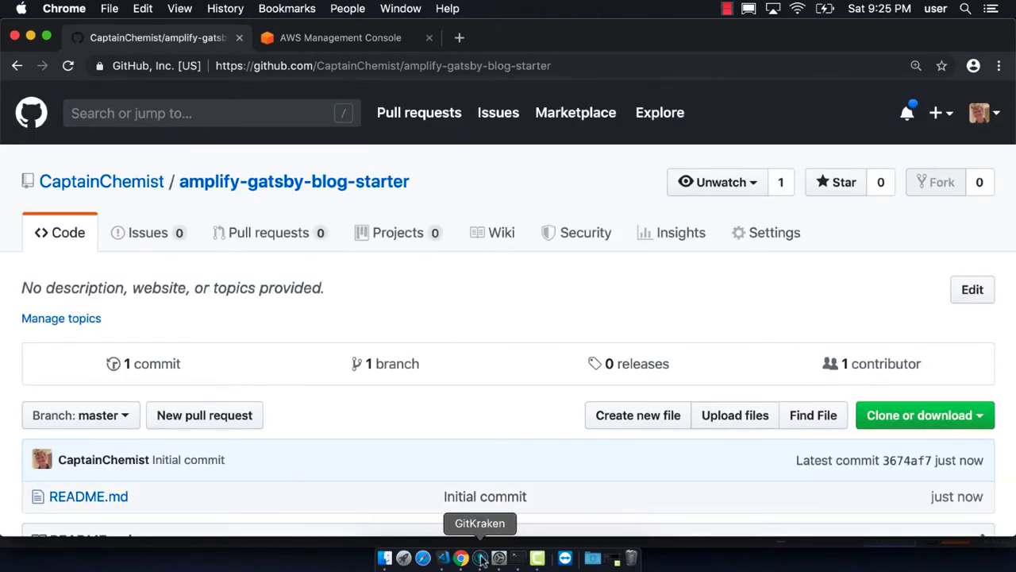
Clone amplify-gatsby-blog-starter from GitHub.com into /Users/user/dev.
click(480, 557)
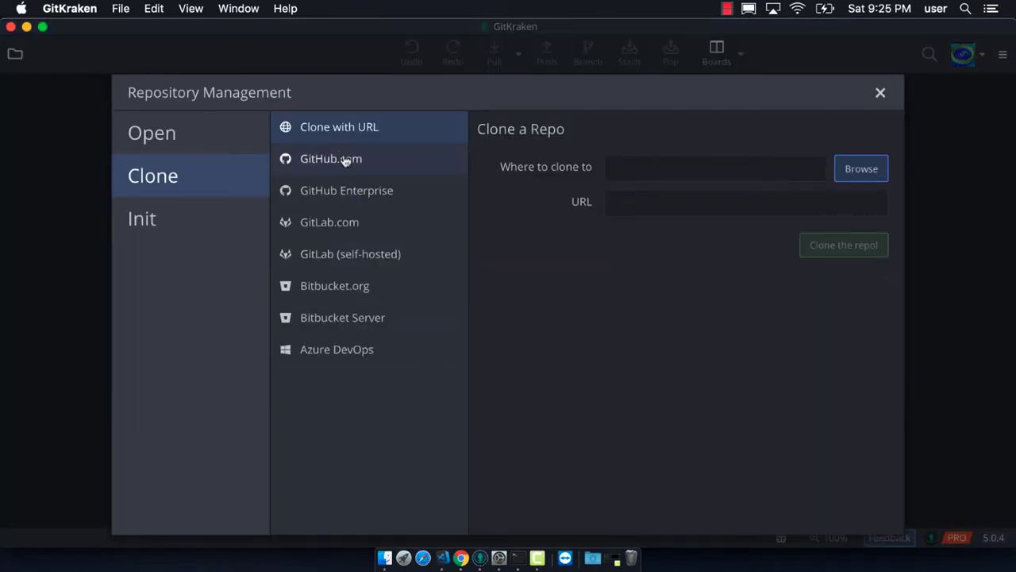
click(330, 159)
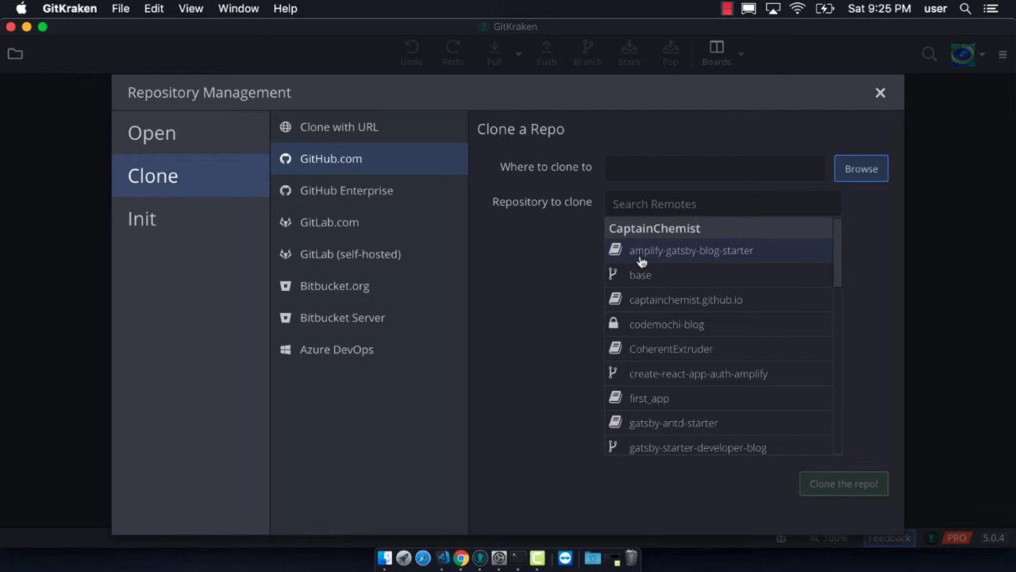
click(691, 251)
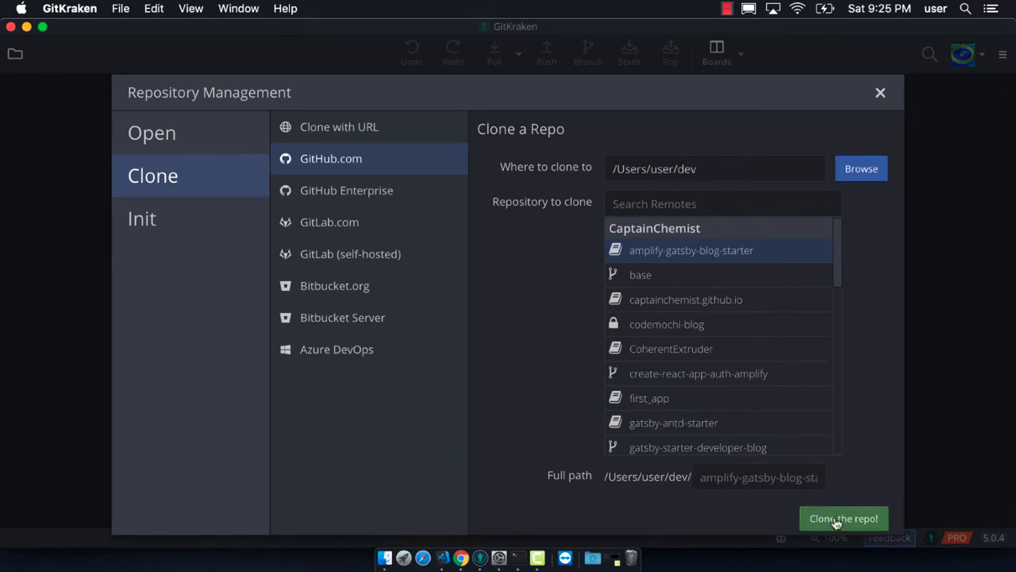
click(843, 518)
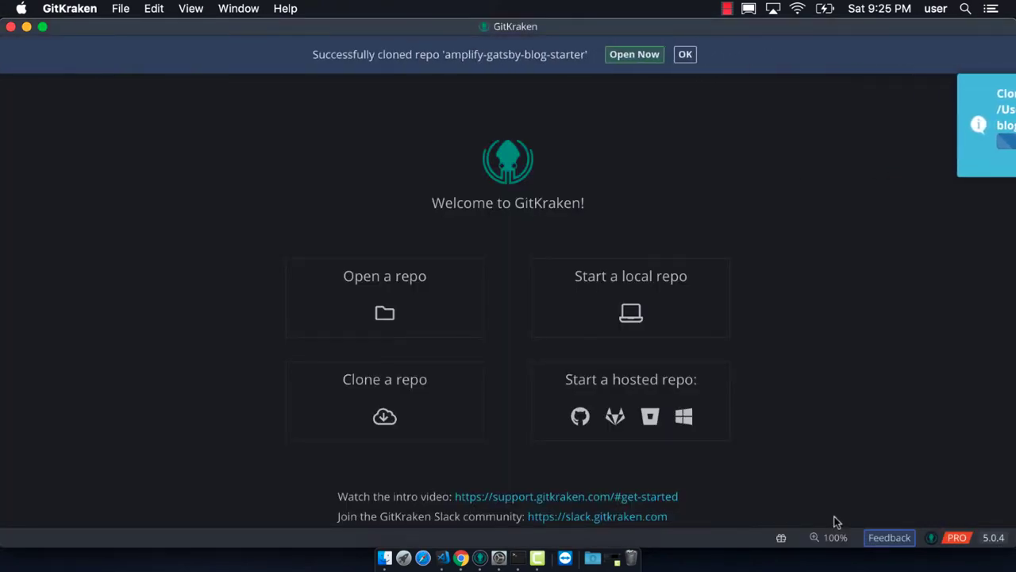
Open the cloned repo, create a staging branch and push it to origin.
click(634, 54)
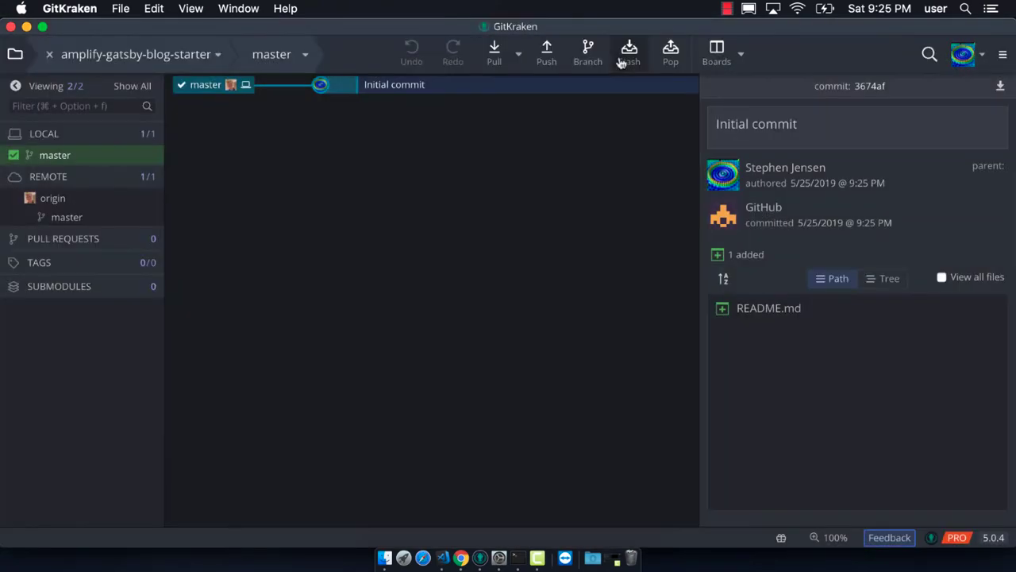
click(588, 54)
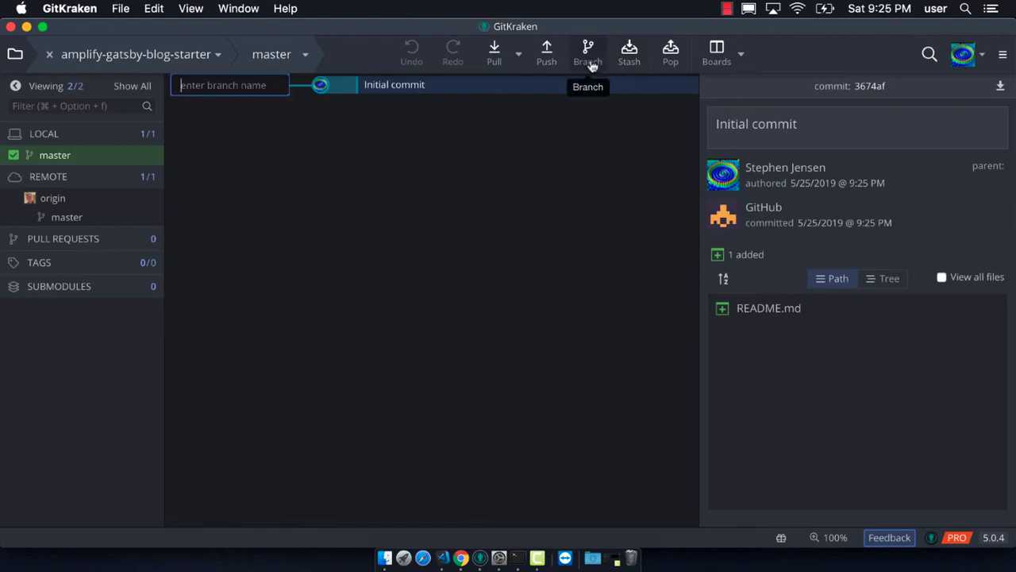
text(staging)
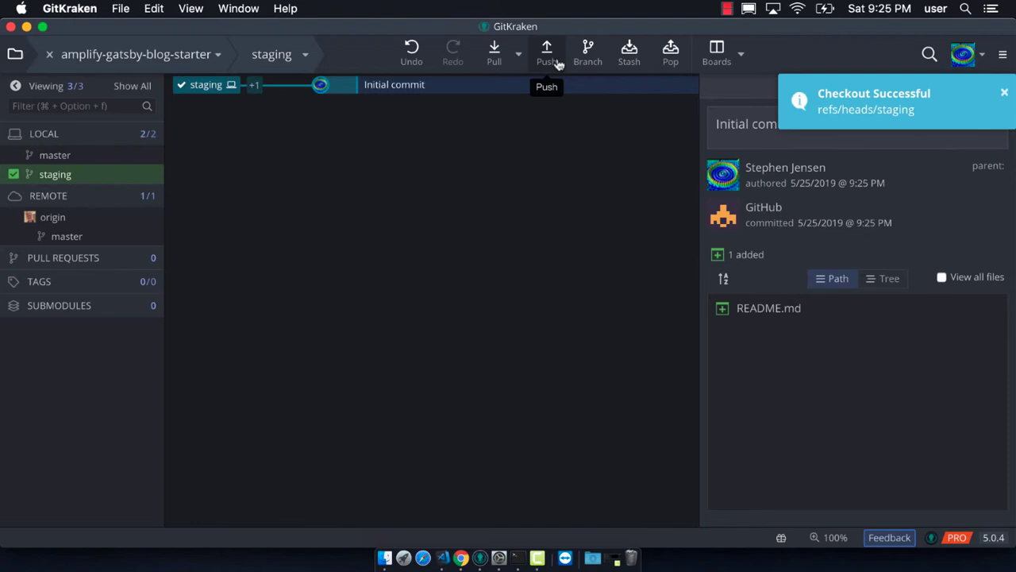
click(546, 50)
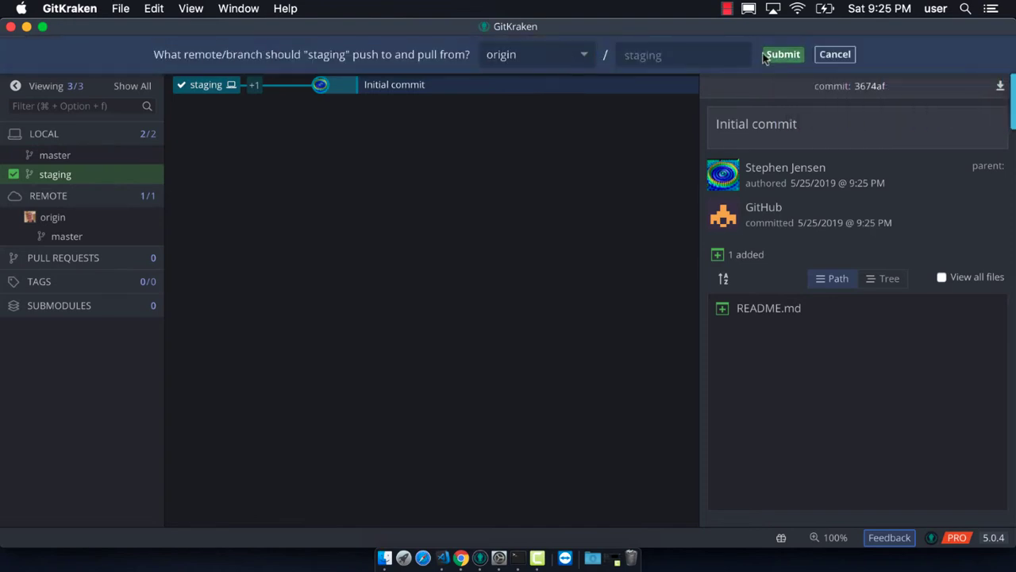
click(782, 54)
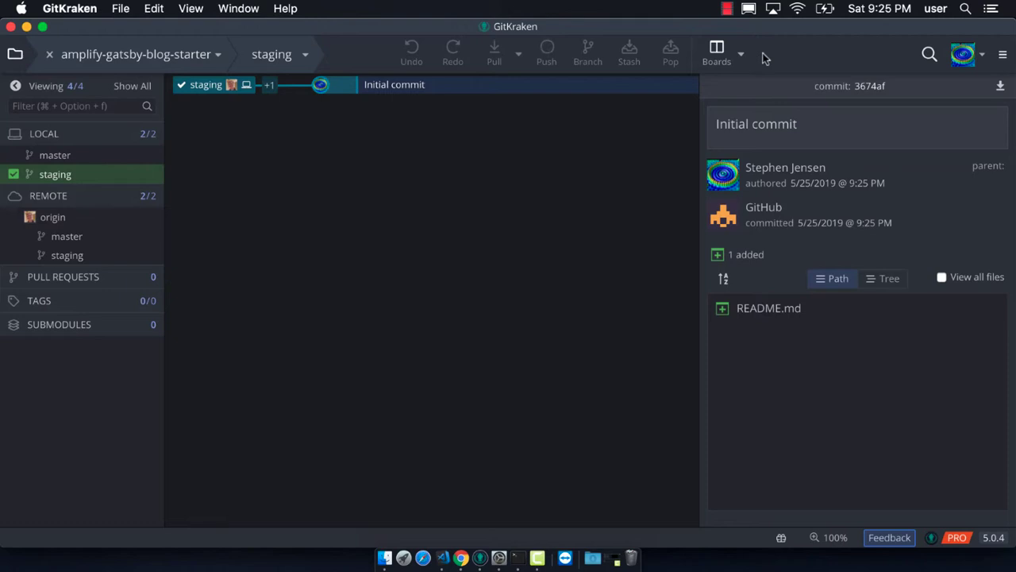
Start a new feature branch named add-gatsby.
click(547, 49)
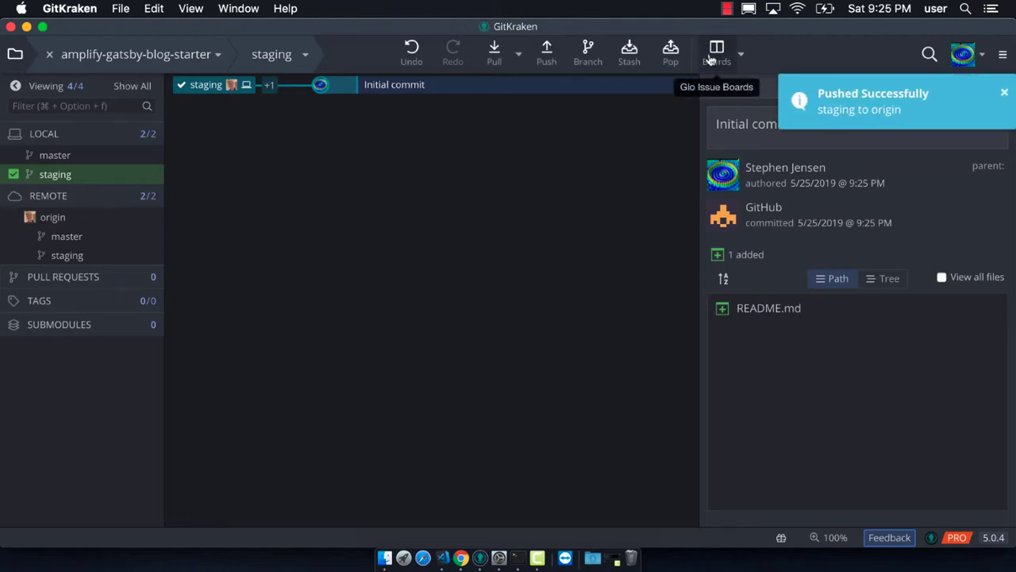
mouse_move(588, 51)
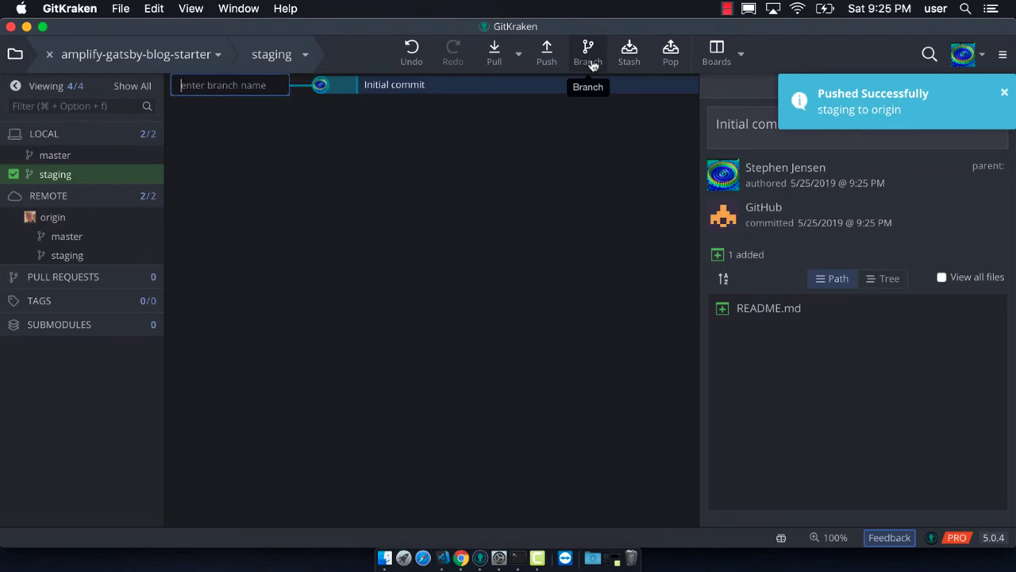
text(a)
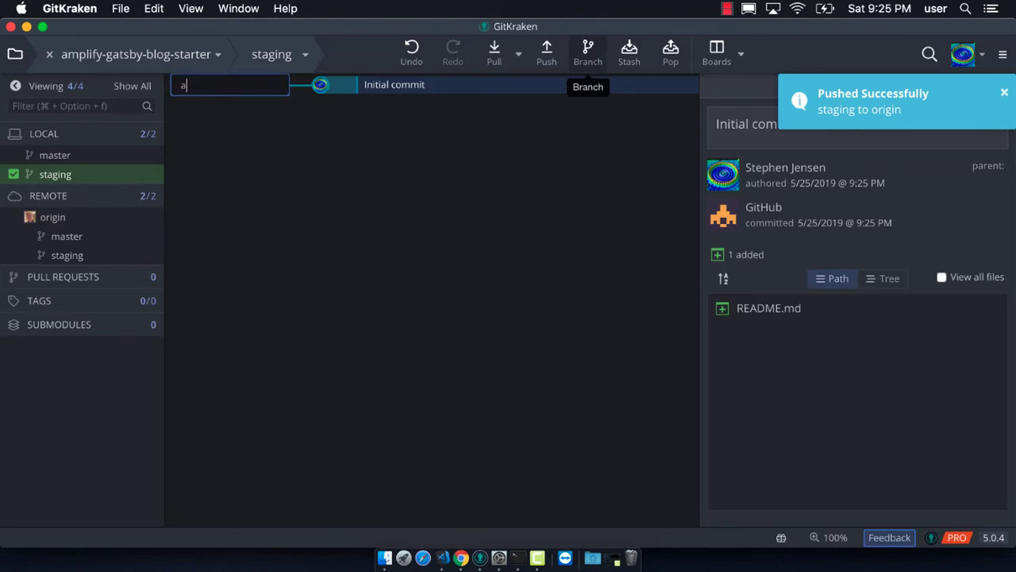
text(dd-gat)
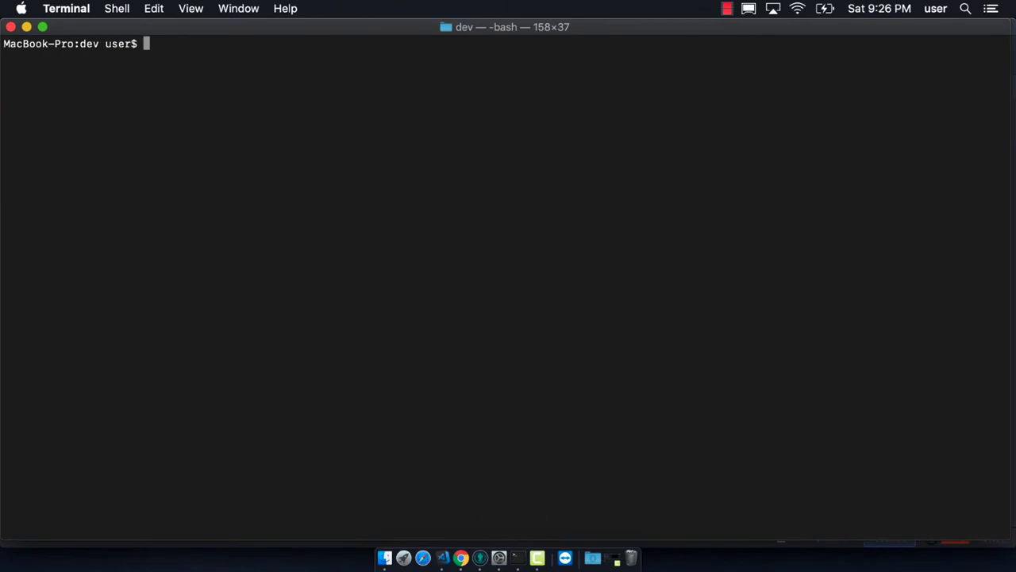
Run gatsby new amplify to generate the default starter site in dev.
text(gatsby new amplify)
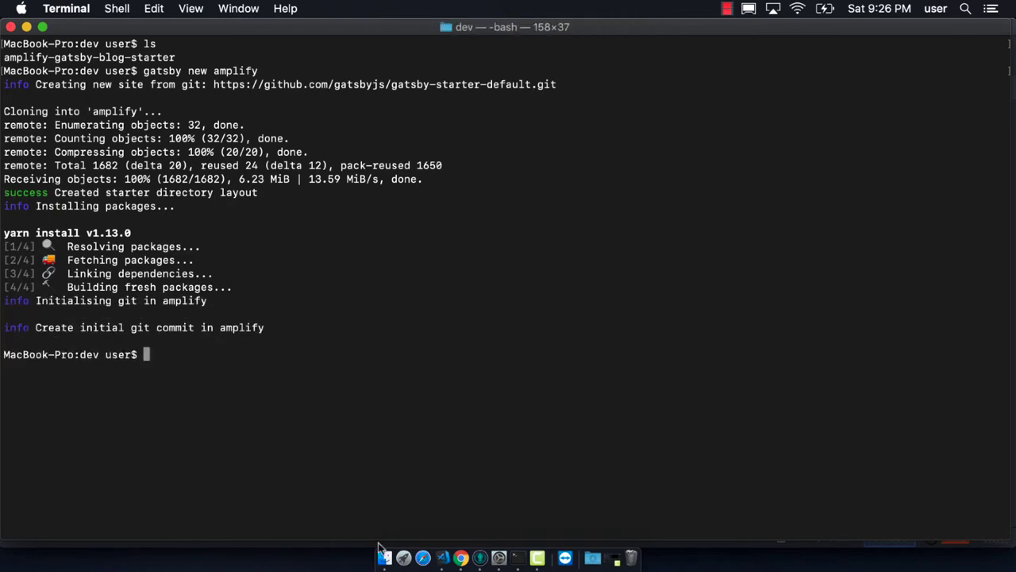
click(384, 557)
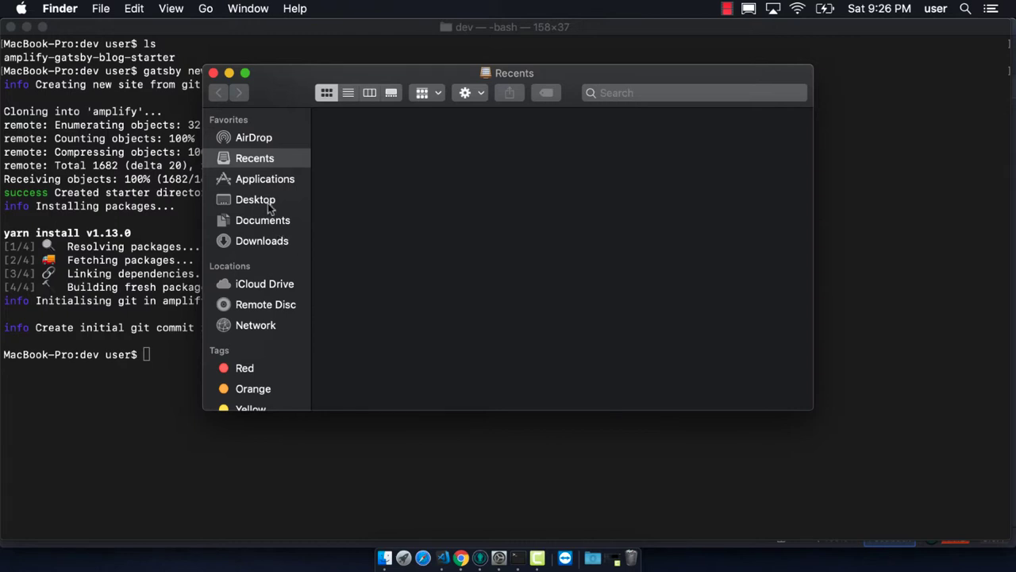
Navigate to ~/dev and open the amplify folder with hidden files revealed.
click(204, 10)
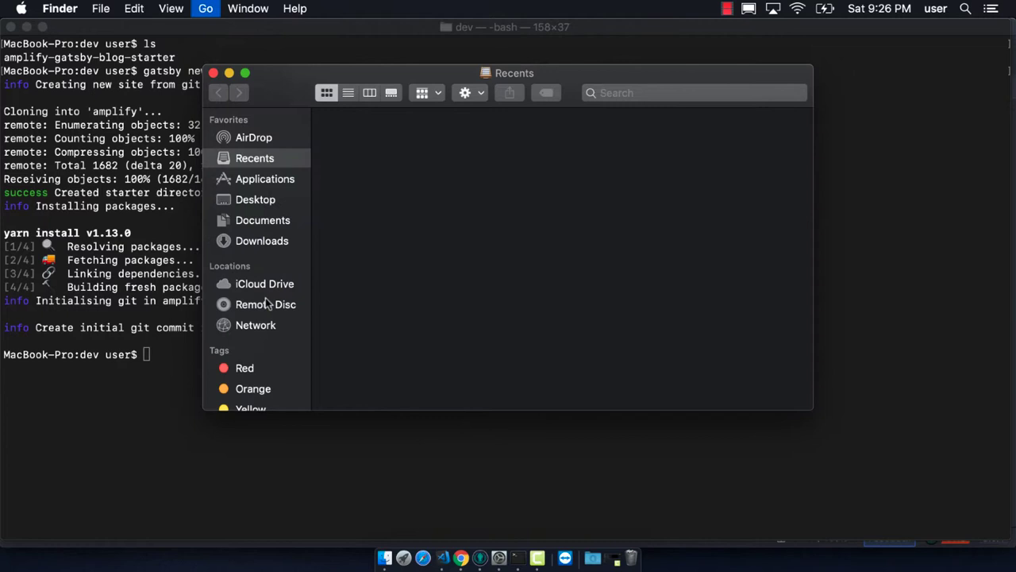
text(~/de)
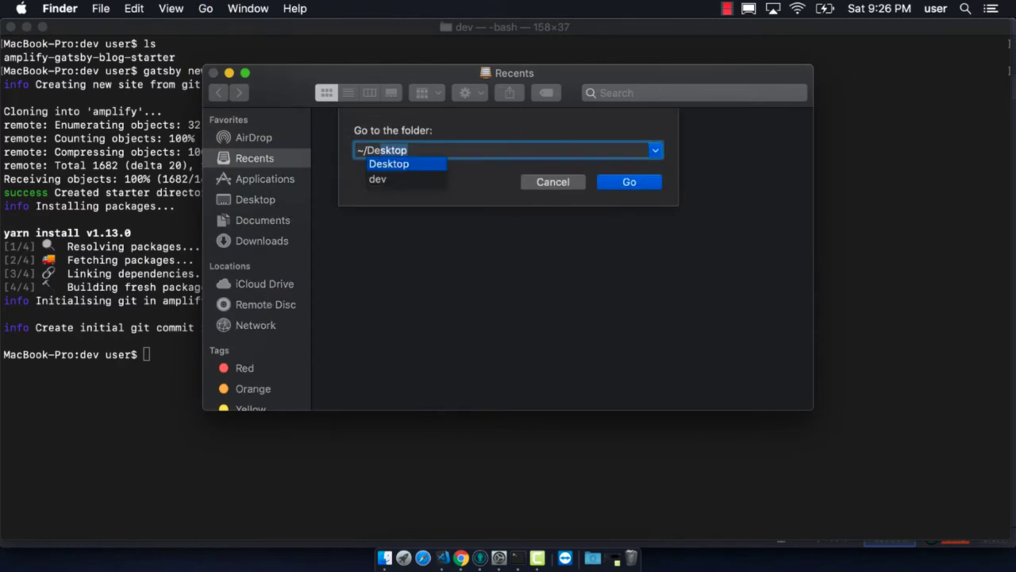
click(629, 181)
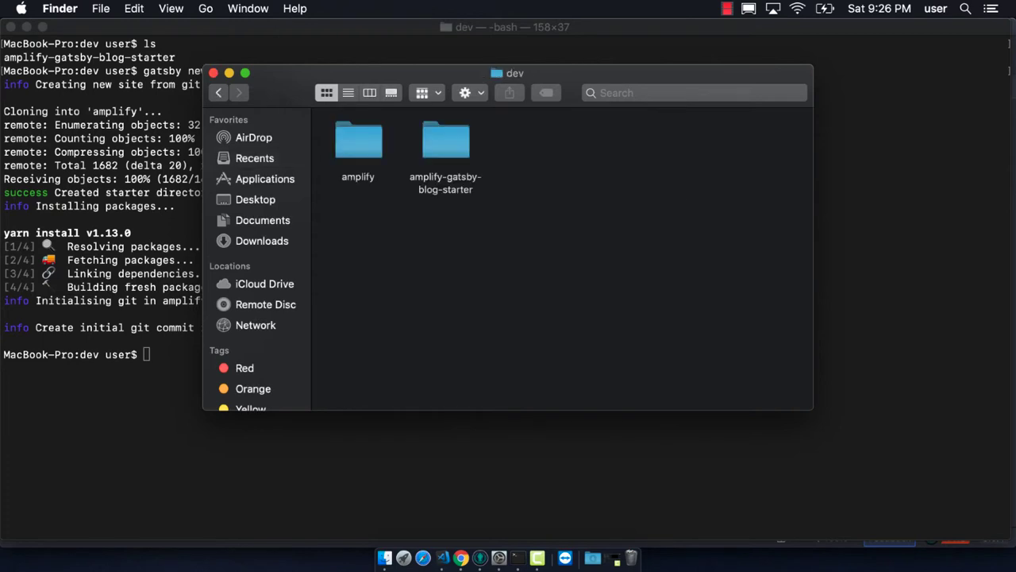
click(359, 140)
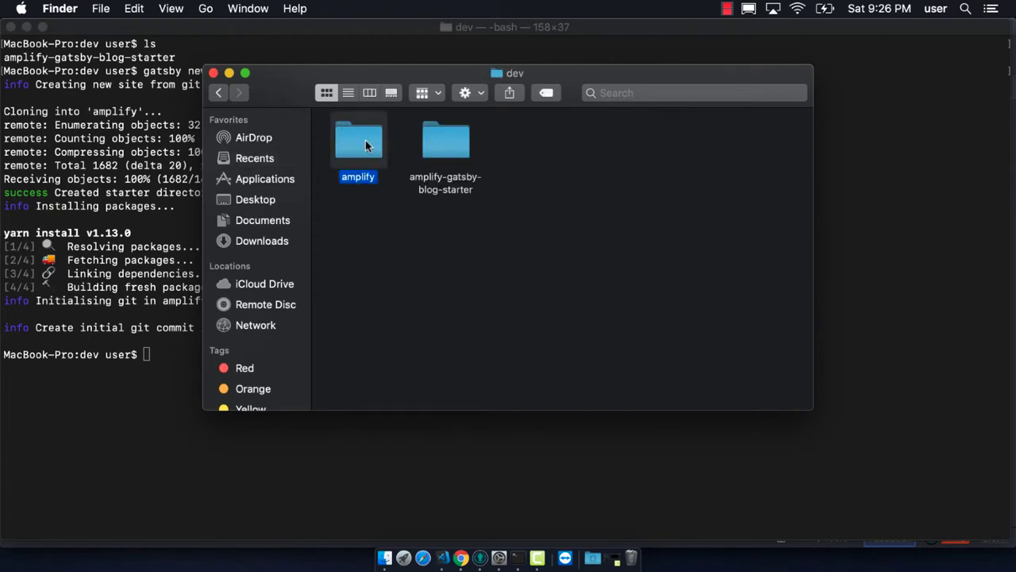
click(348, 92)
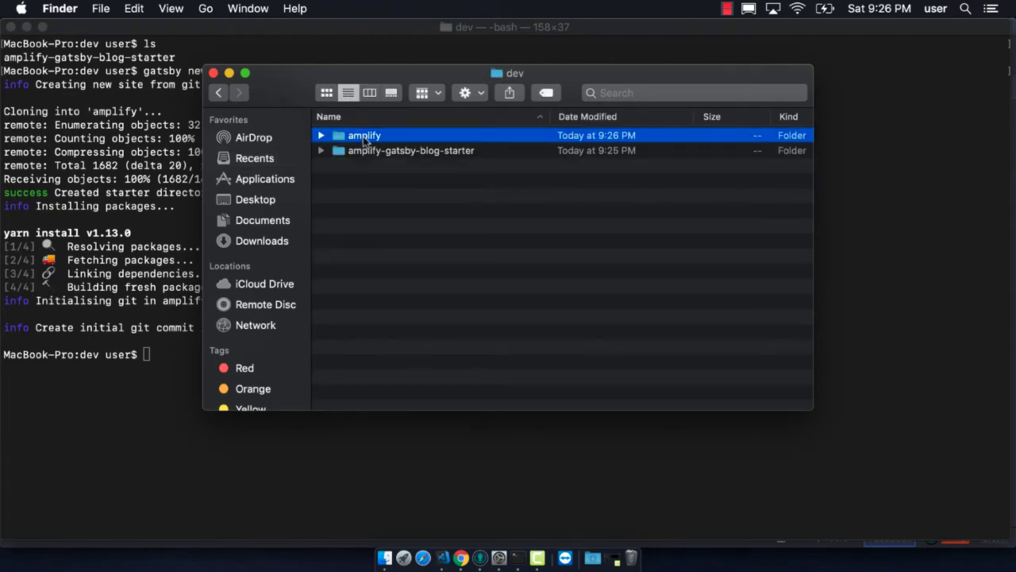
double_click(365, 135)
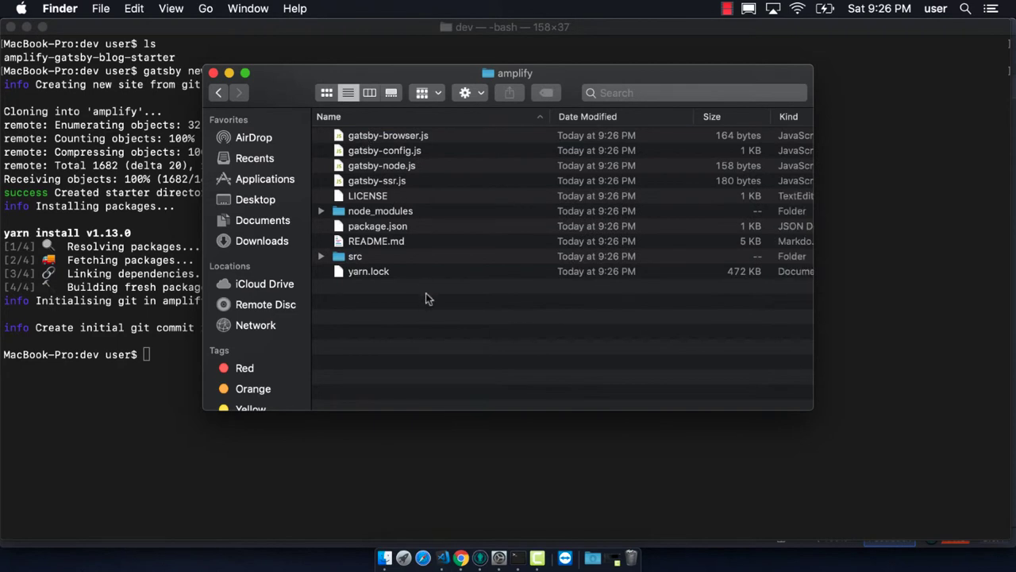
key(cmd+shift+.)
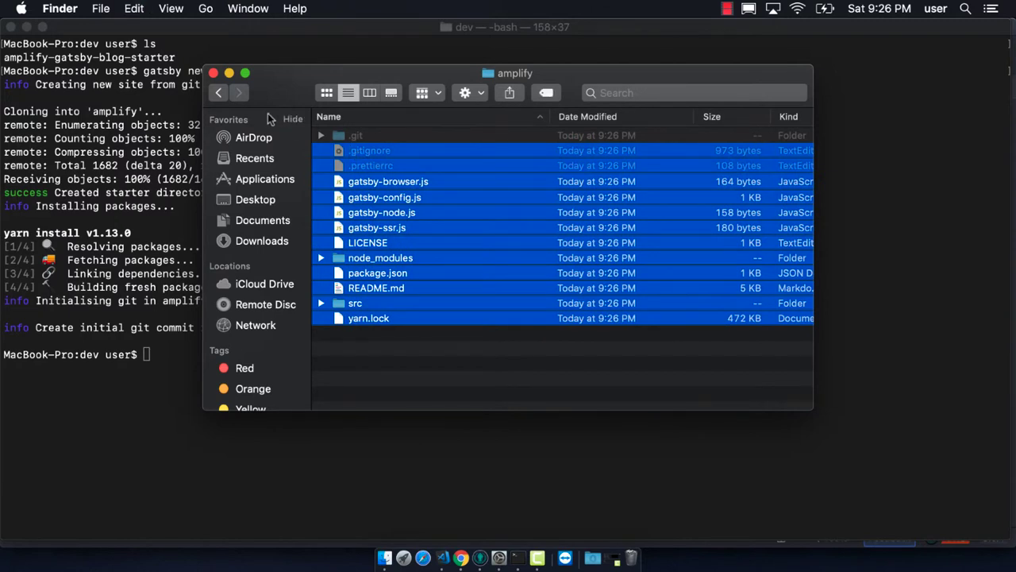
Move the starter files into amplify-gatsby-blog-starter, replacing its README.md.
click(220, 92)
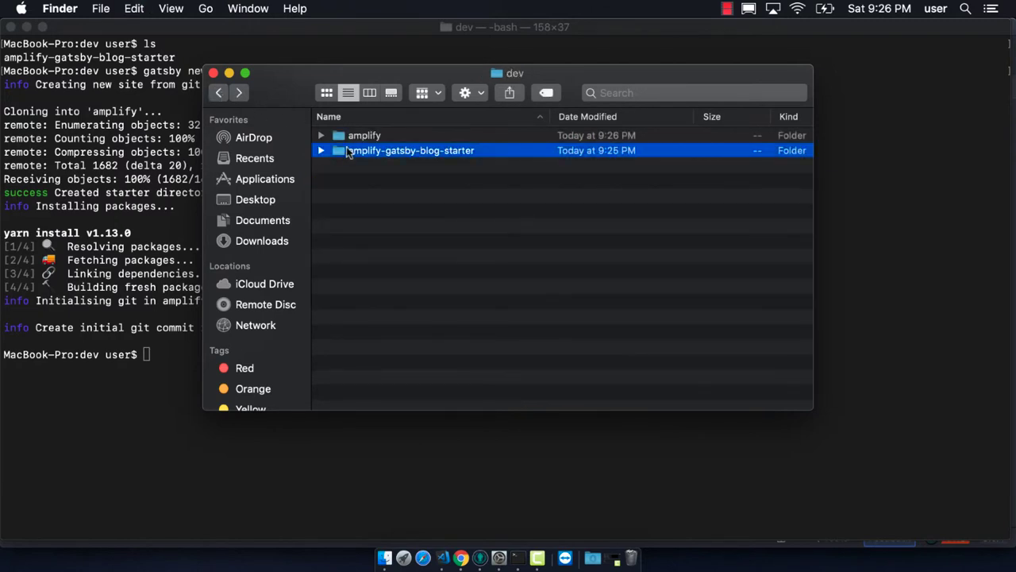
double_click(409, 150)
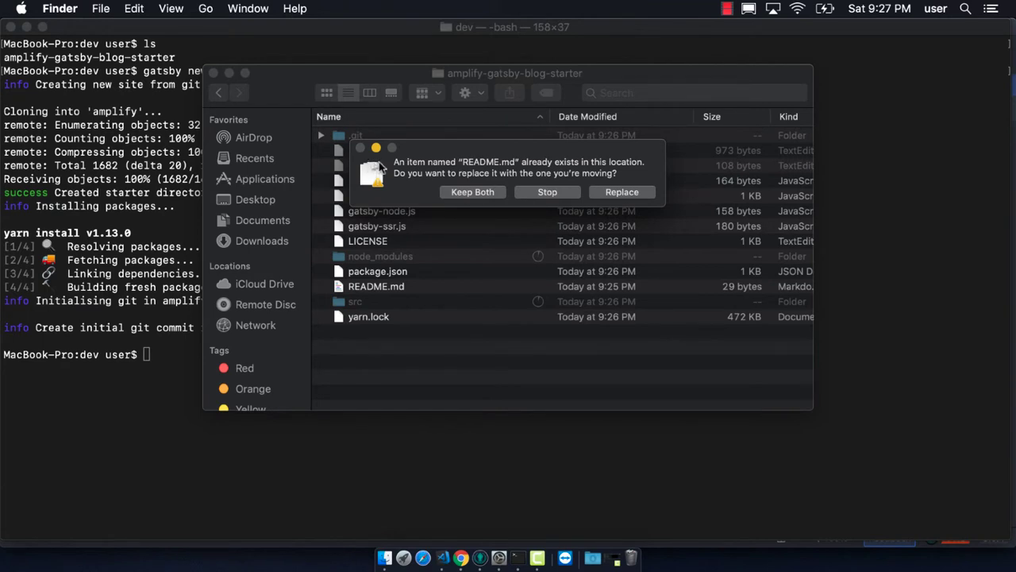
click(622, 191)
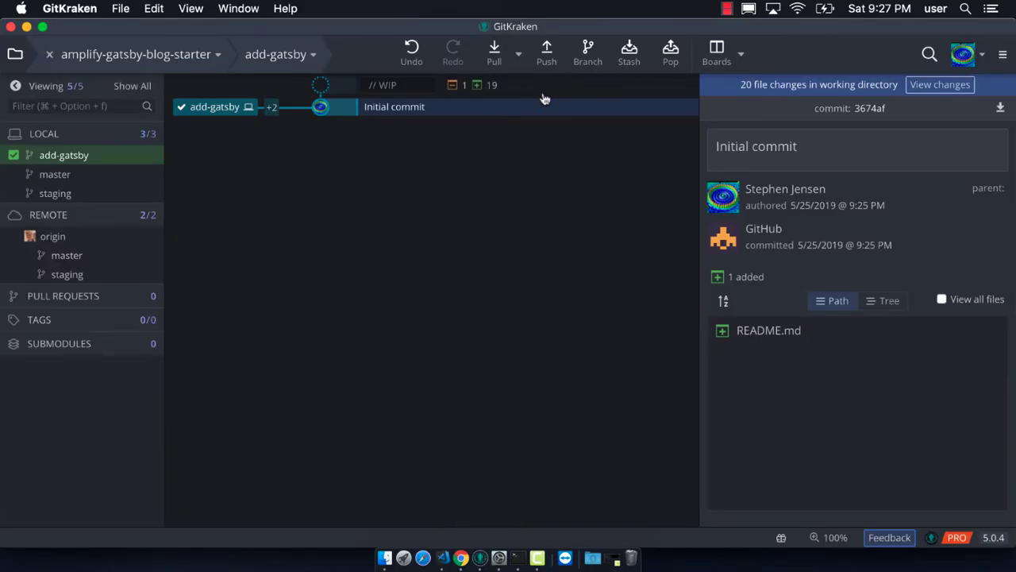
Stage all 20 changed files and commit them as 'added gatsby'.
click(940, 84)
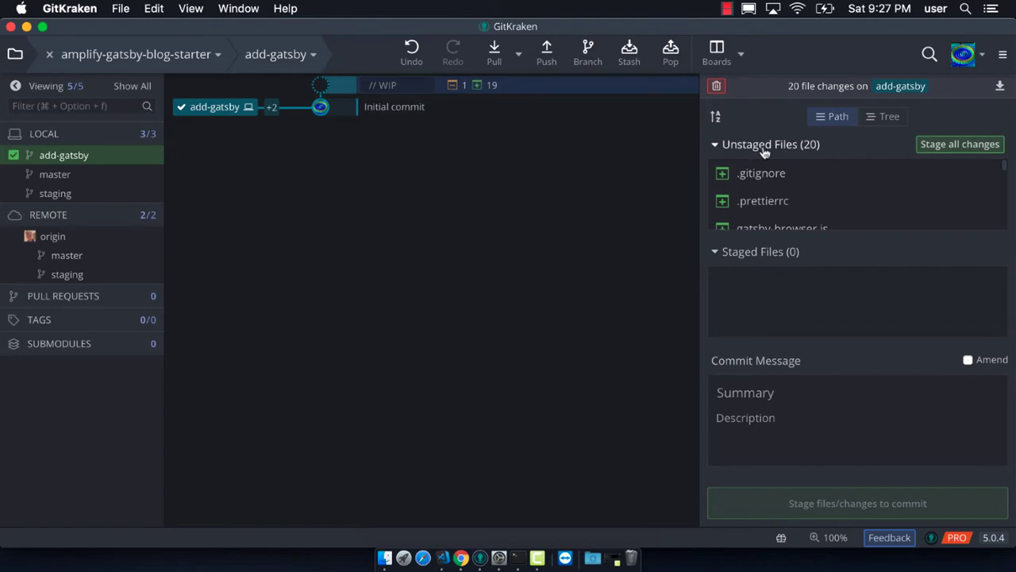
click(959, 143)
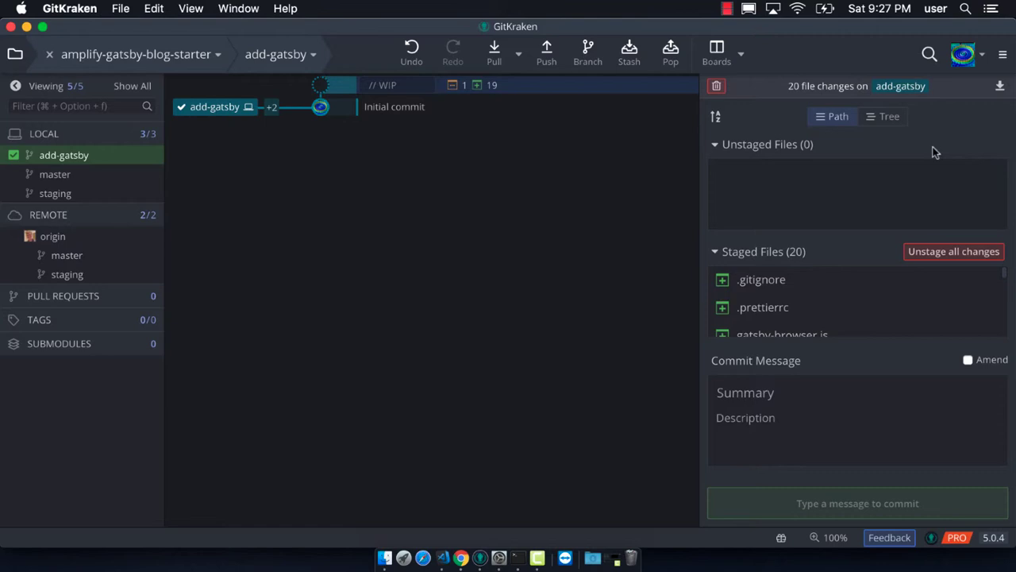
click(778, 392)
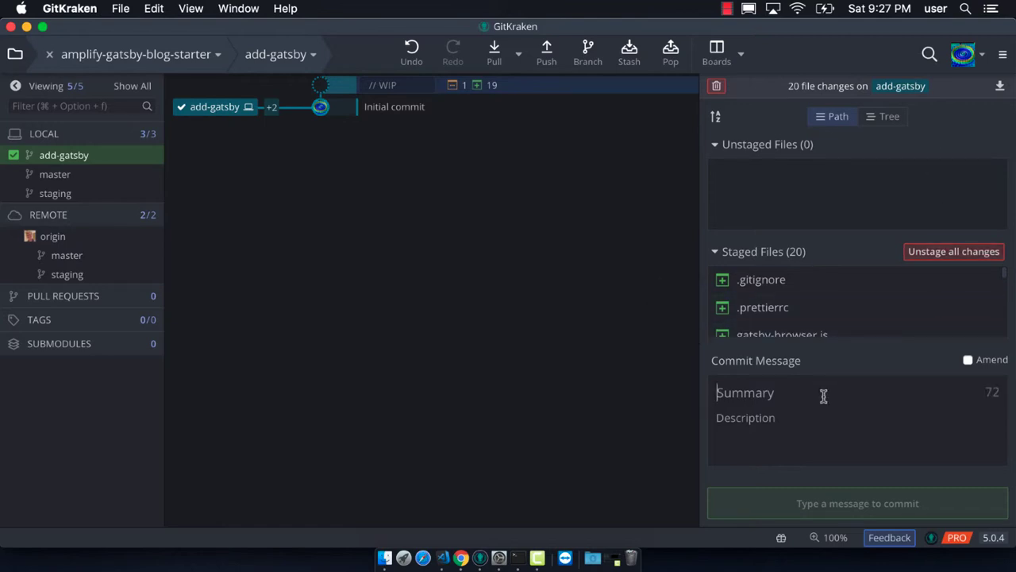
text(added gatsby)
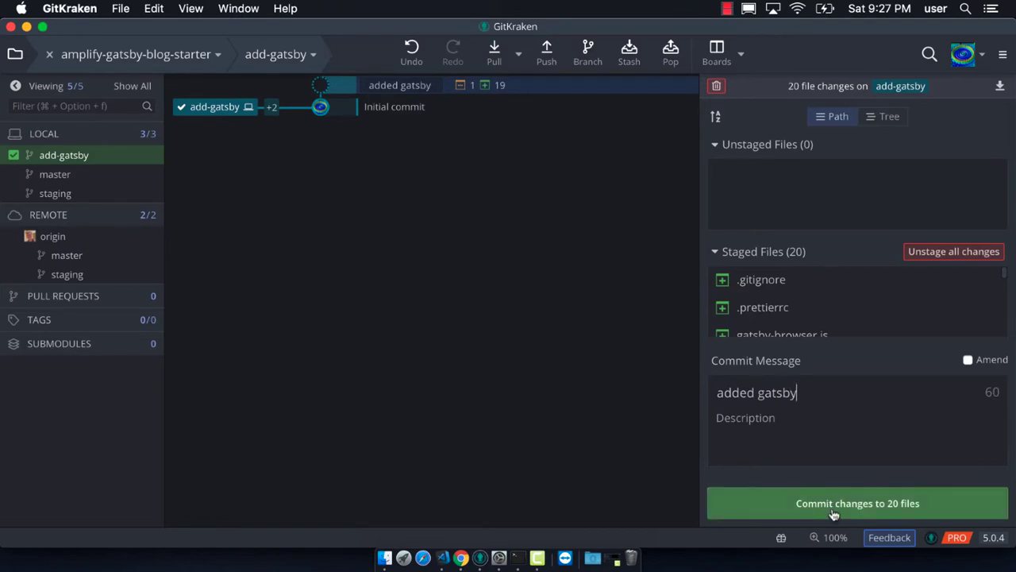
click(858, 502)
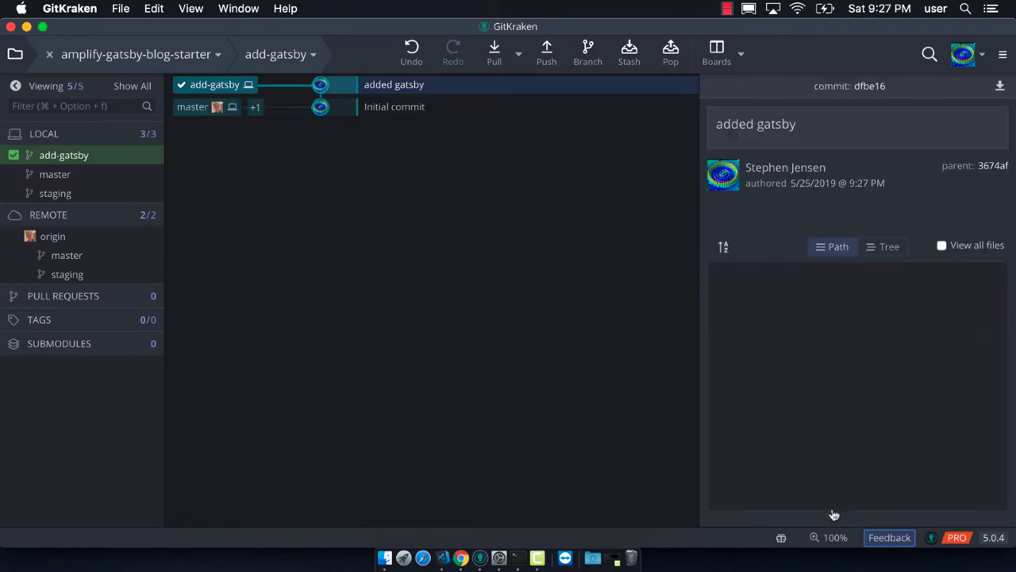
Push the add-gatsby branch to origin.
click(394, 84)
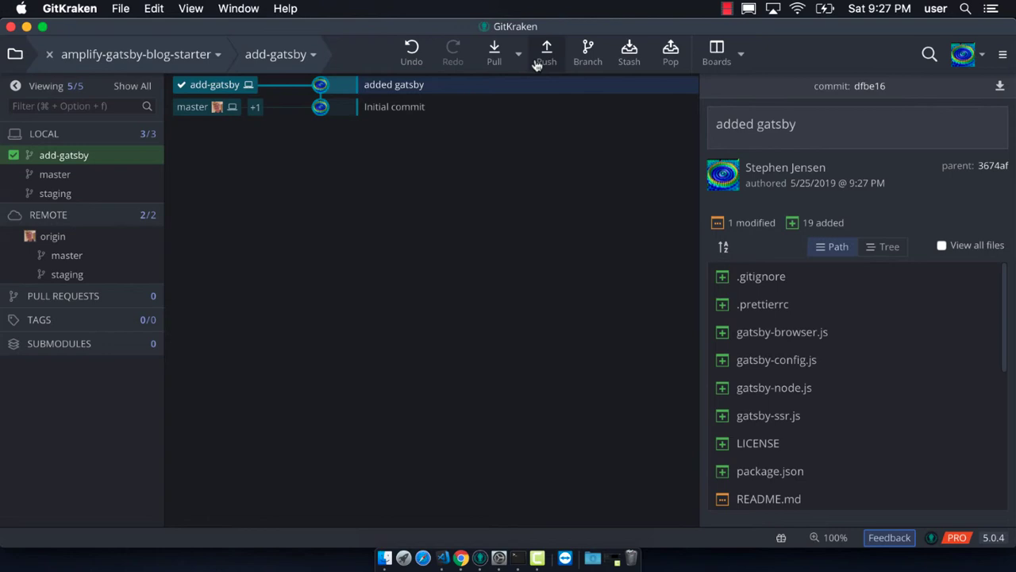
click(547, 50)
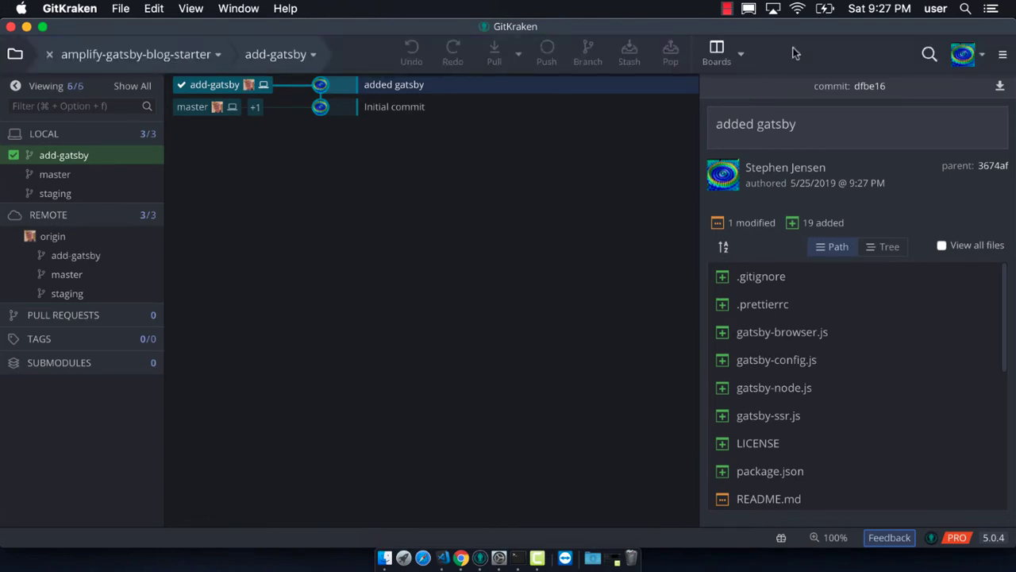
click(547, 51)
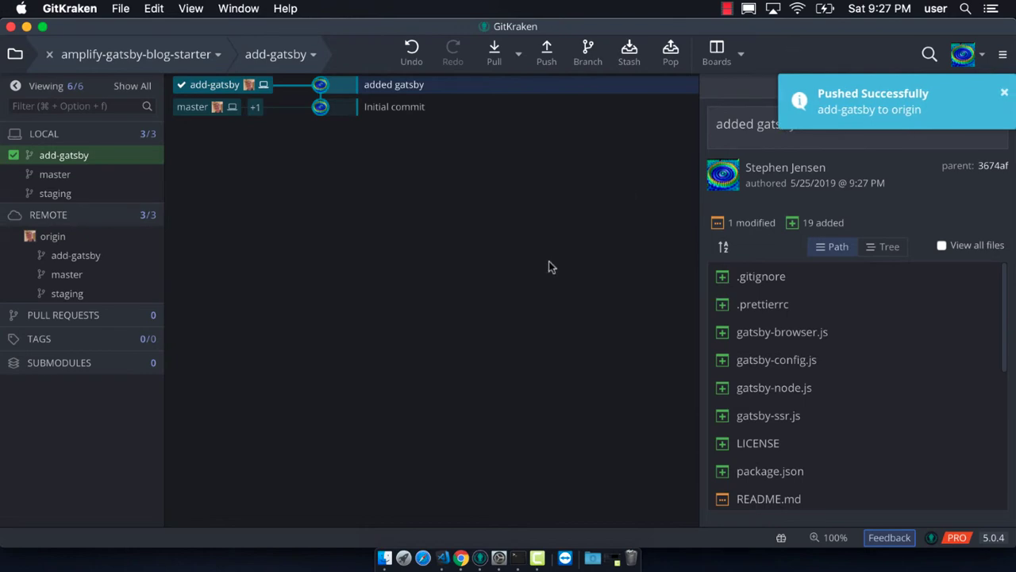
mouse_move(518, 559)
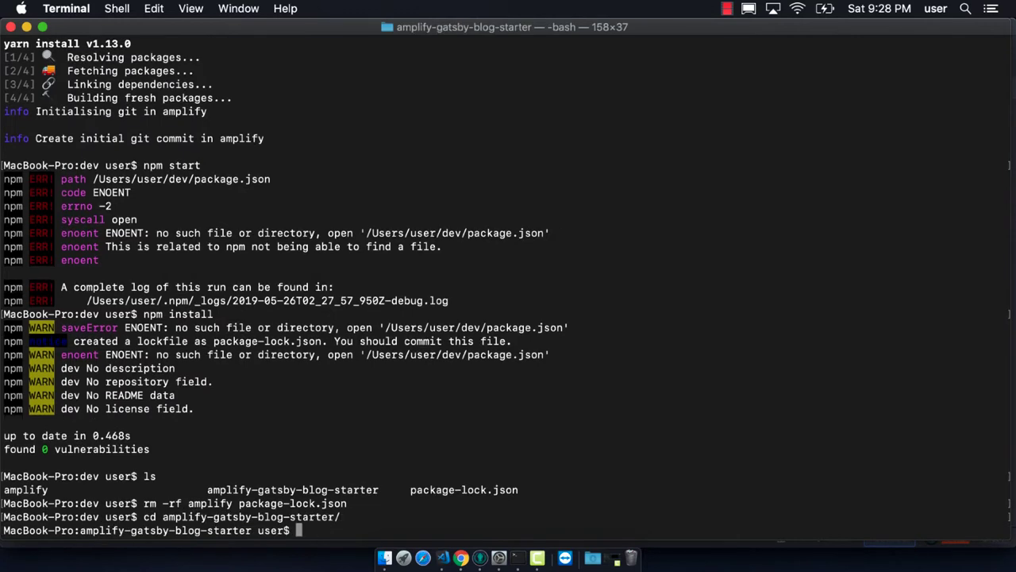
Run npm install inside amplify-gatsby-blog-starter.
text(npm install)
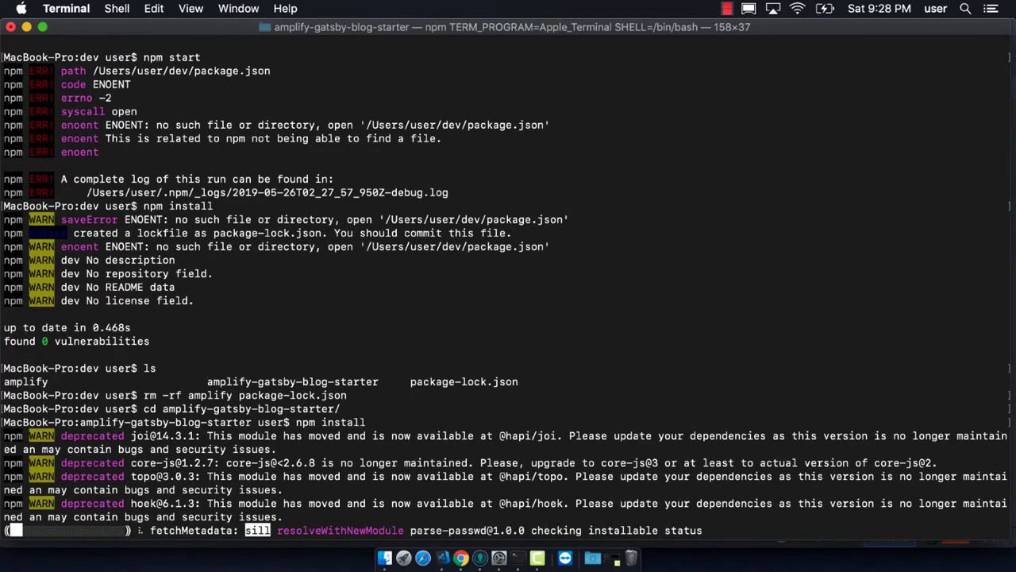
scroll(down, 3)
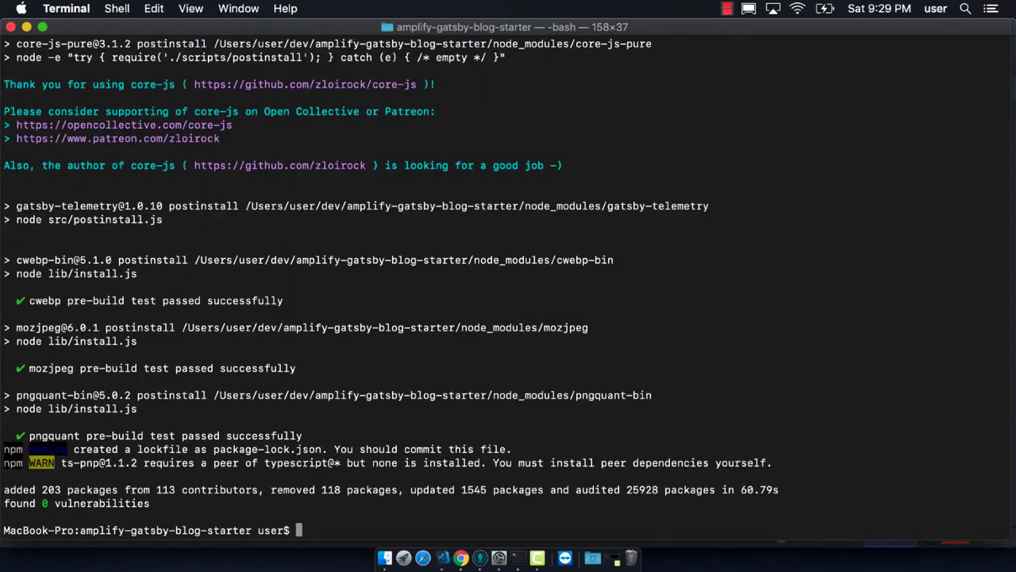
Run npm start to serve the site at localhost:8000, then return to GitKraken.
text(np)
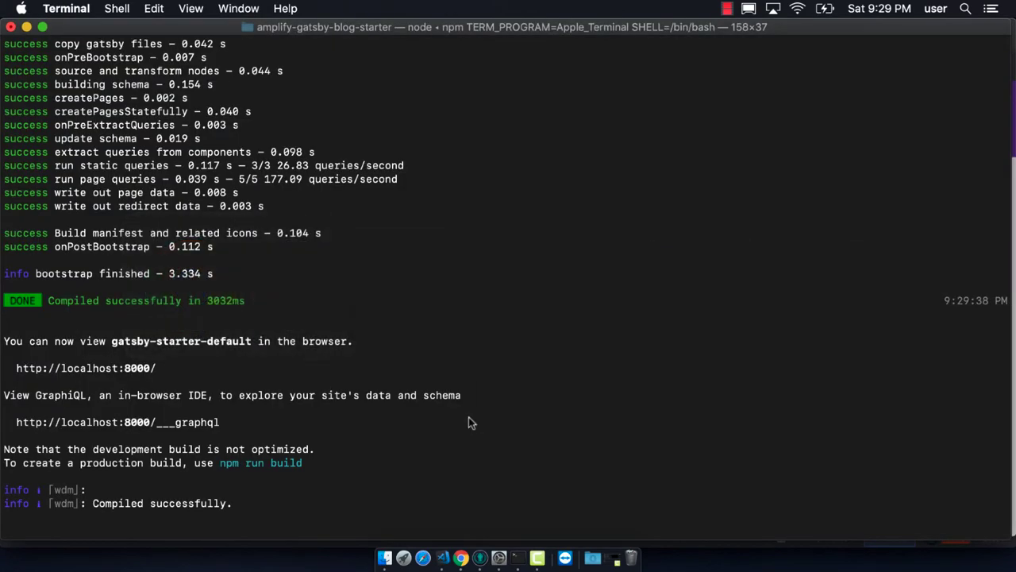
click(1002, 44)
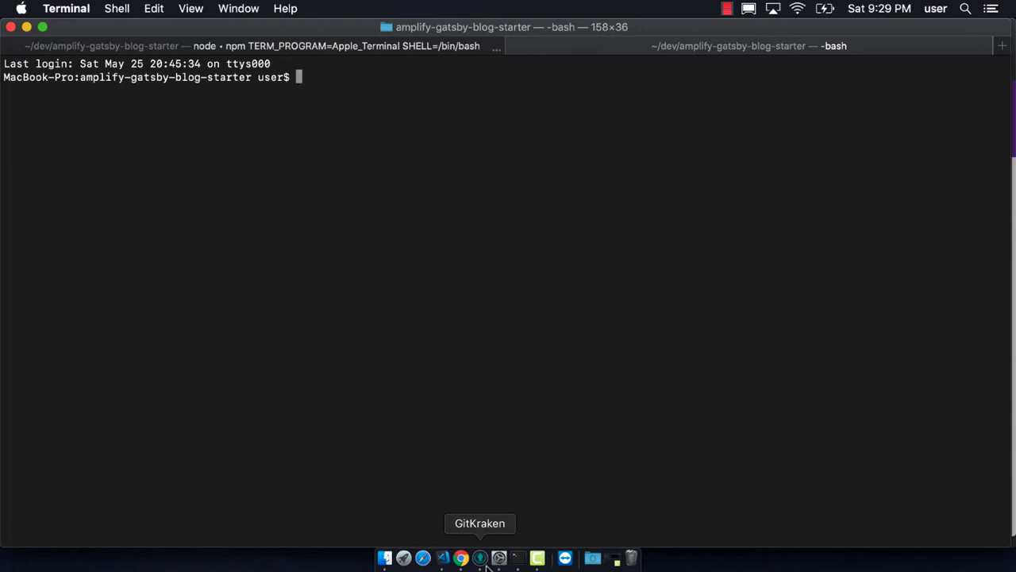
click(480, 558)
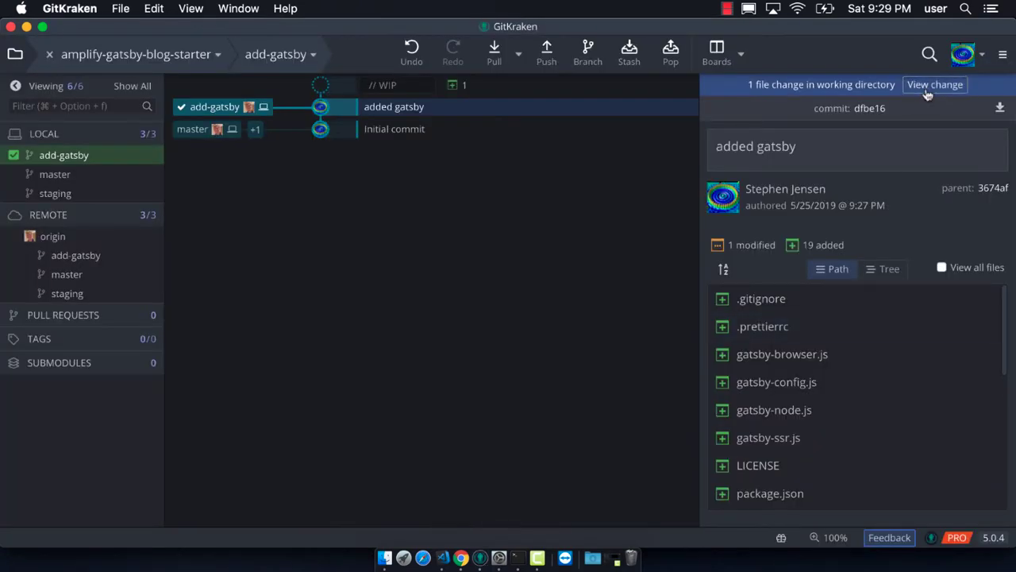
Commit package-lock.json as 'added package lock' and push add-gatsby to origin.
click(934, 85)
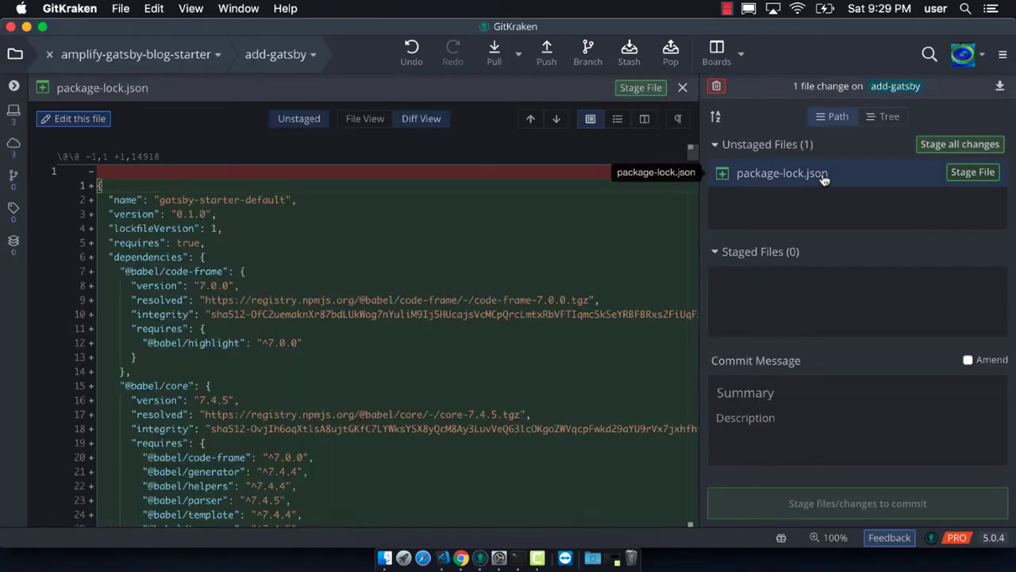
click(972, 171)
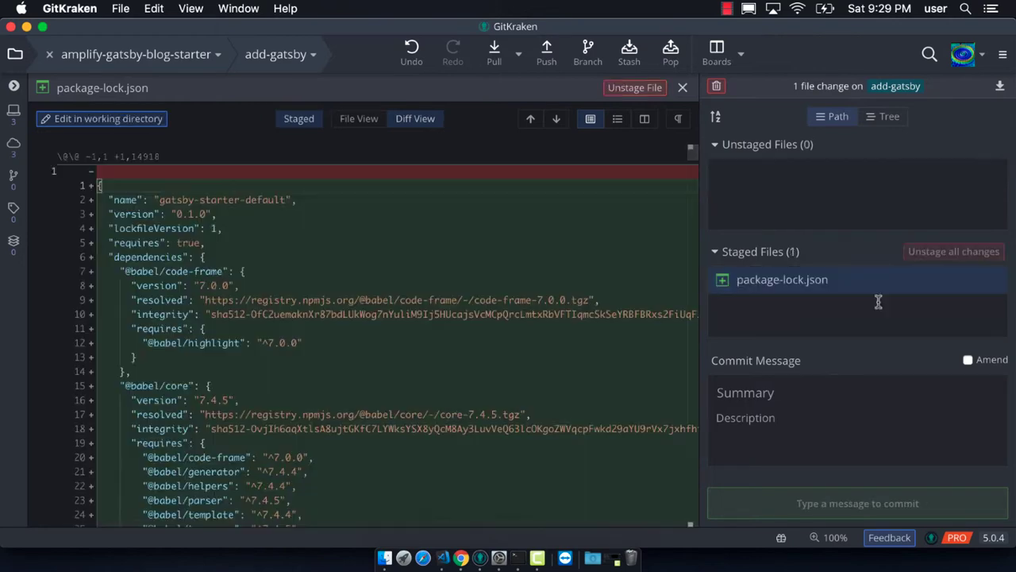
text(added package lock)
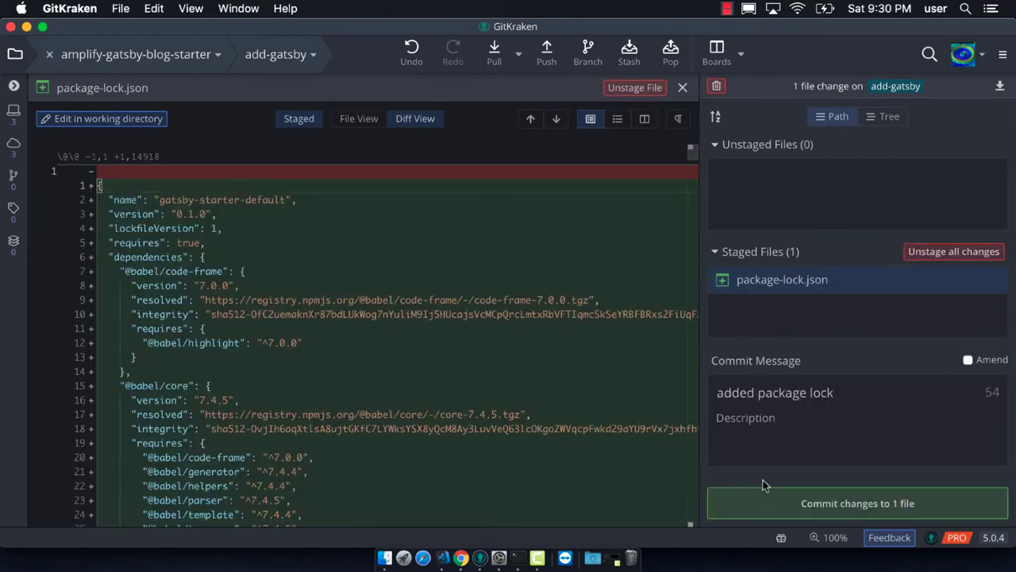
click(858, 502)
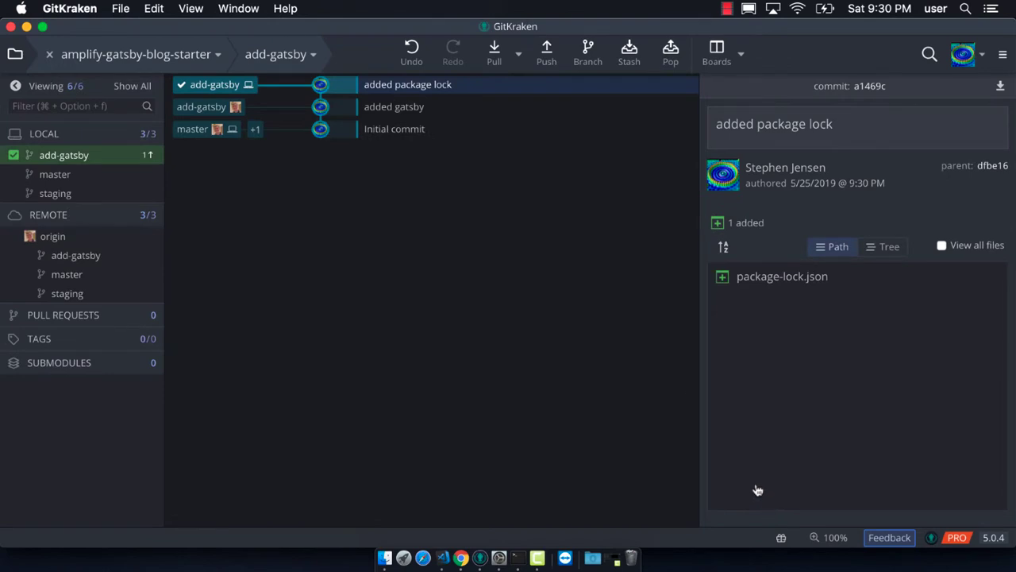
mouse_move(546, 54)
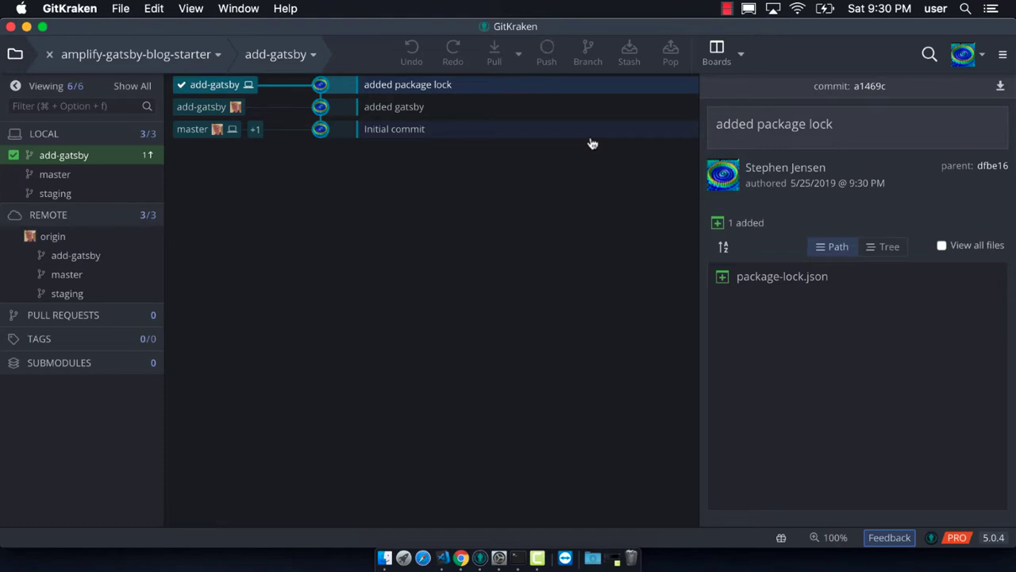
click(546, 48)
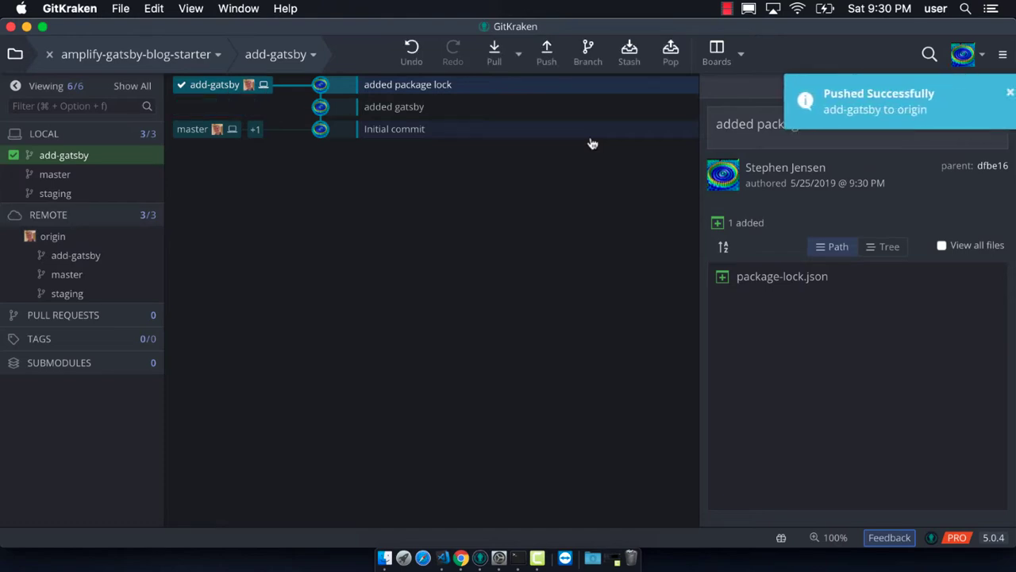
Start a pull request from add-gatsby on the GitHub repository page.
click(461, 558)
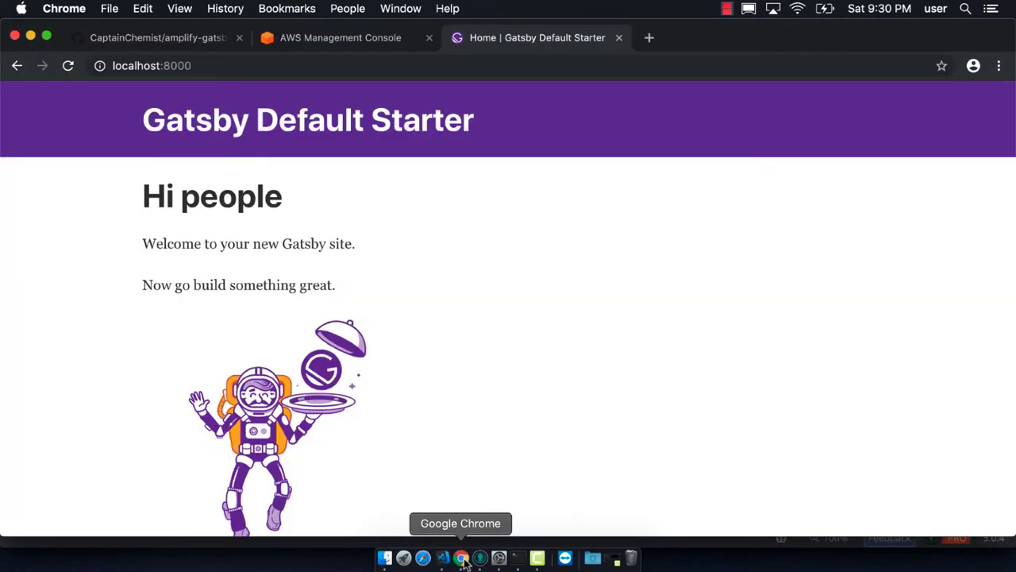
mouse_move(124, 57)
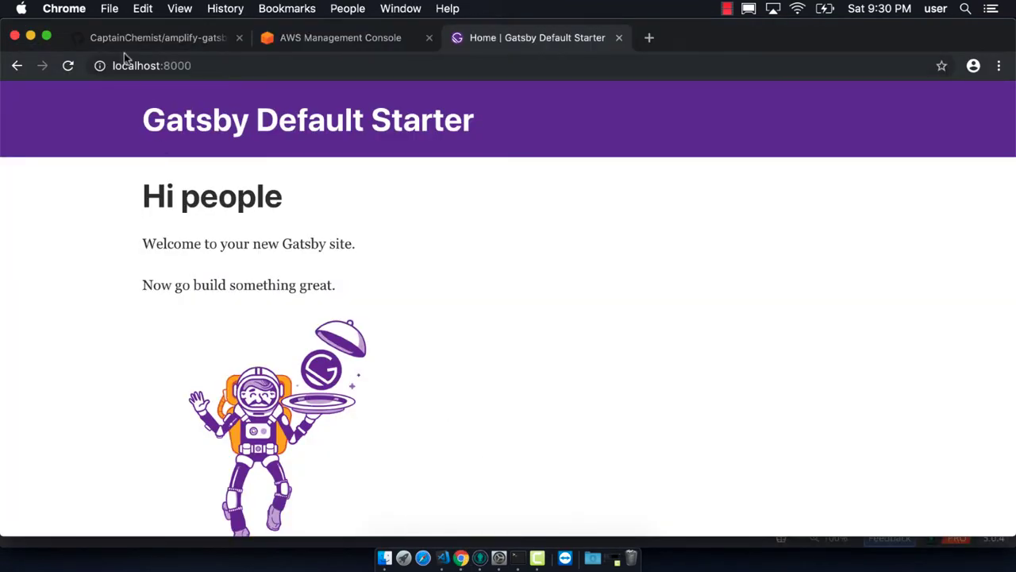
click(156, 38)
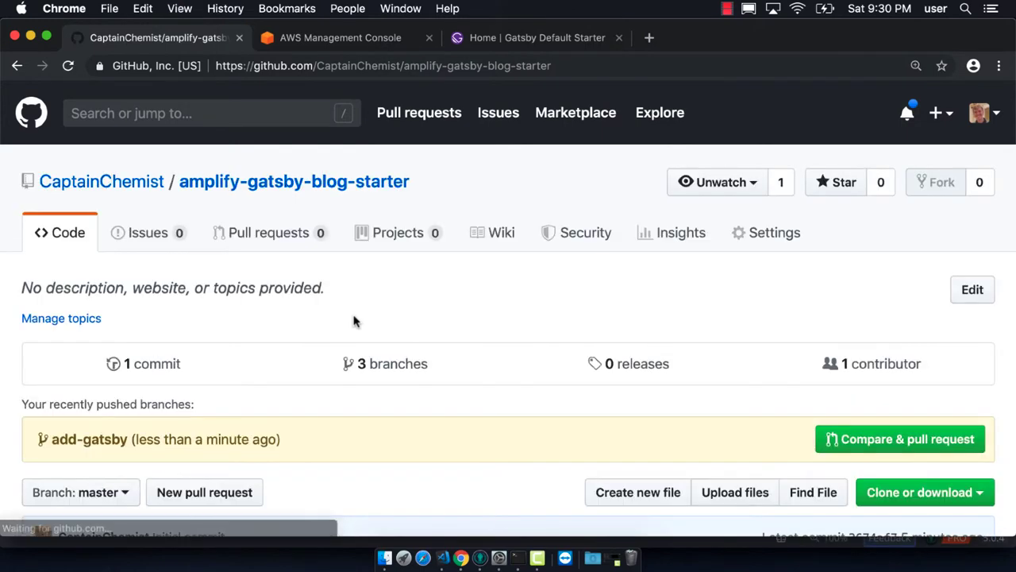
scroll(down, 3)
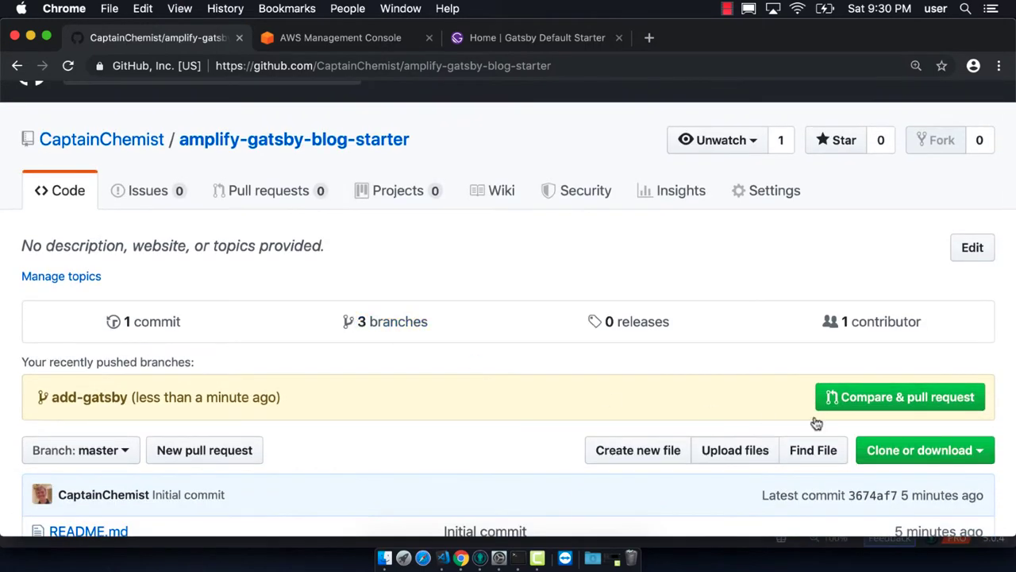
click(899, 397)
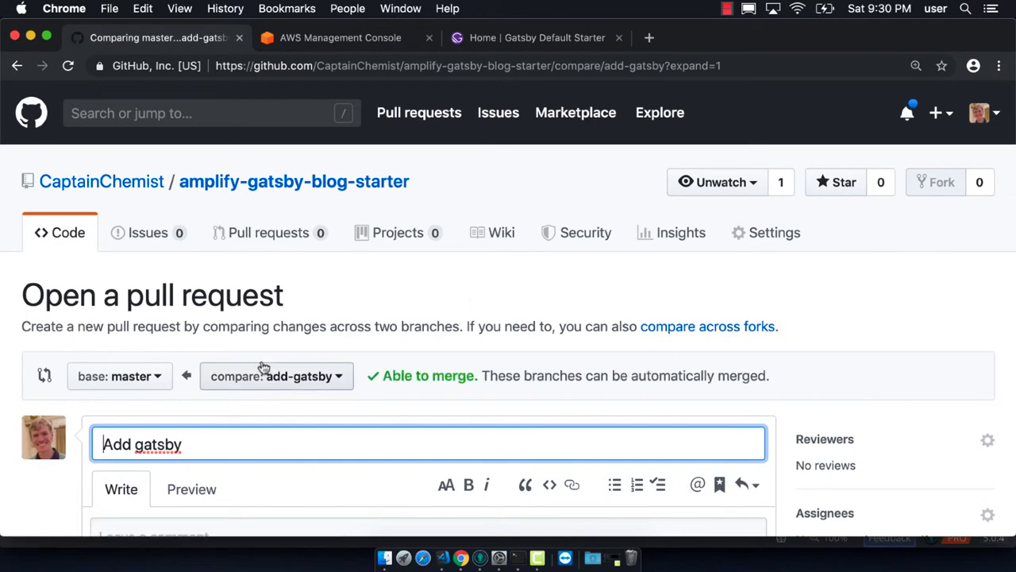
Make staging the base branch for the 'Add gatsby' pull request.
click(117, 375)
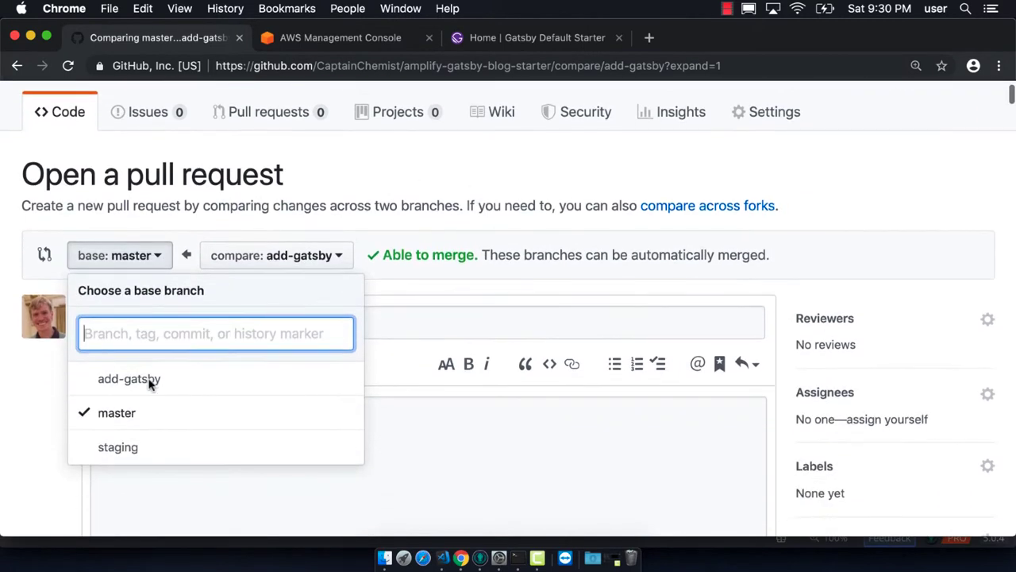
click(118, 446)
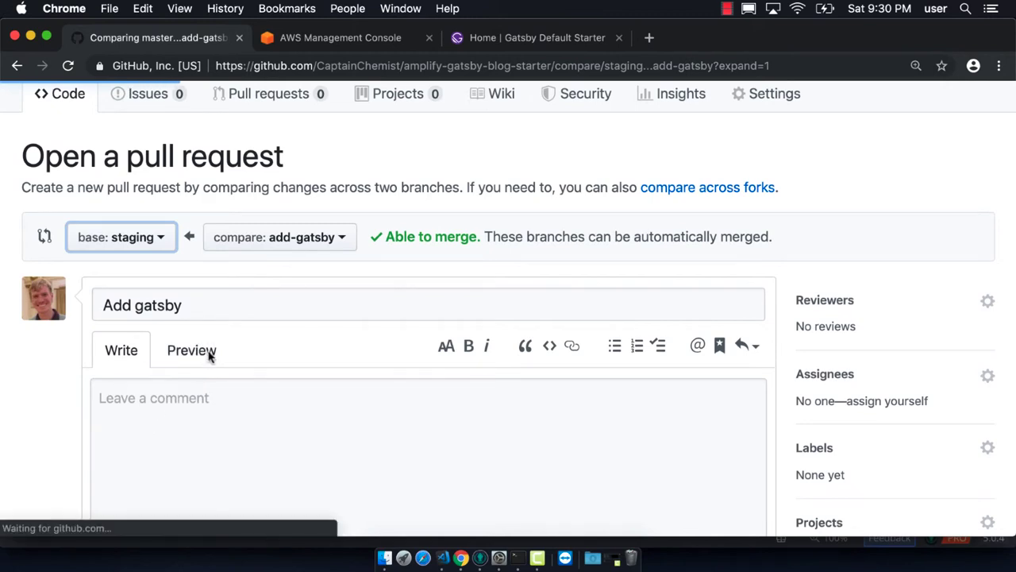
scroll(down, 3)
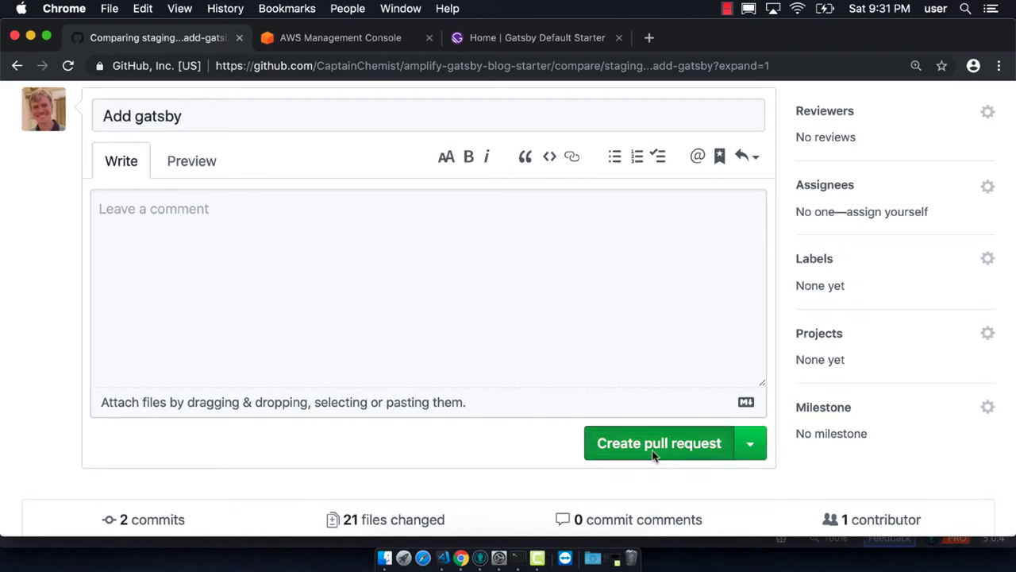
Create the Add gatsby pull request and squash-merge it into staging.
click(659, 443)
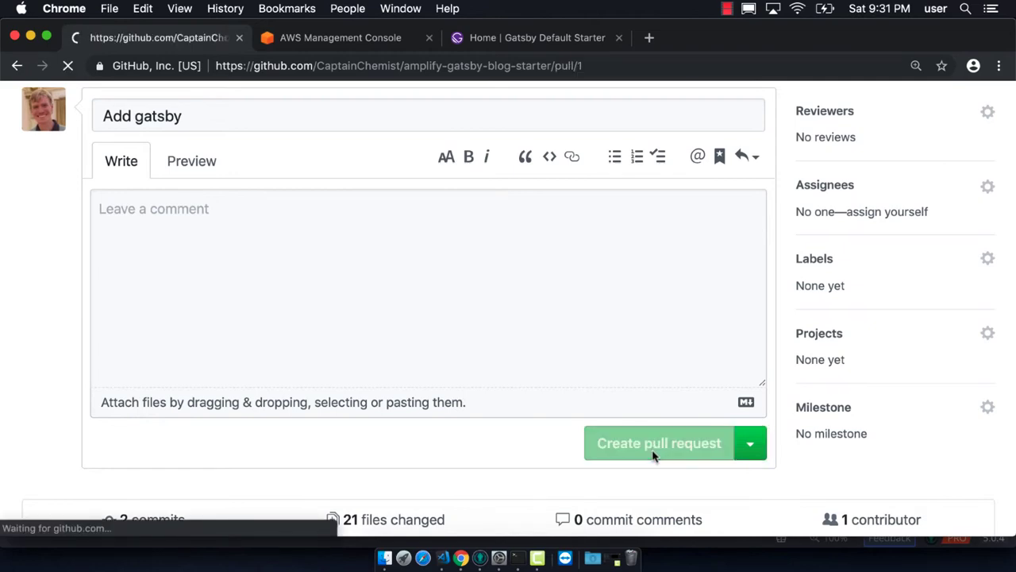
click(658, 441)
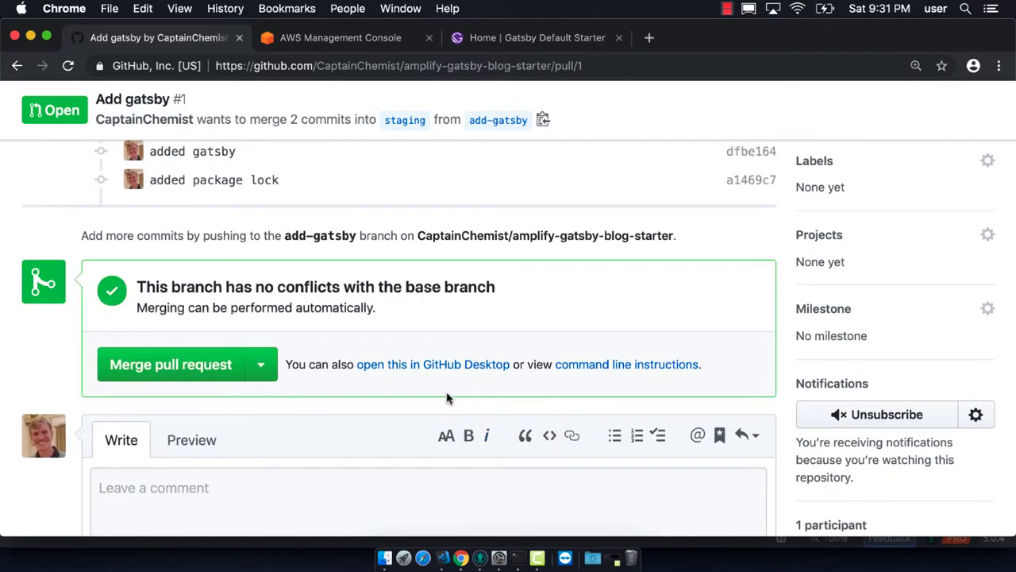
click(261, 363)
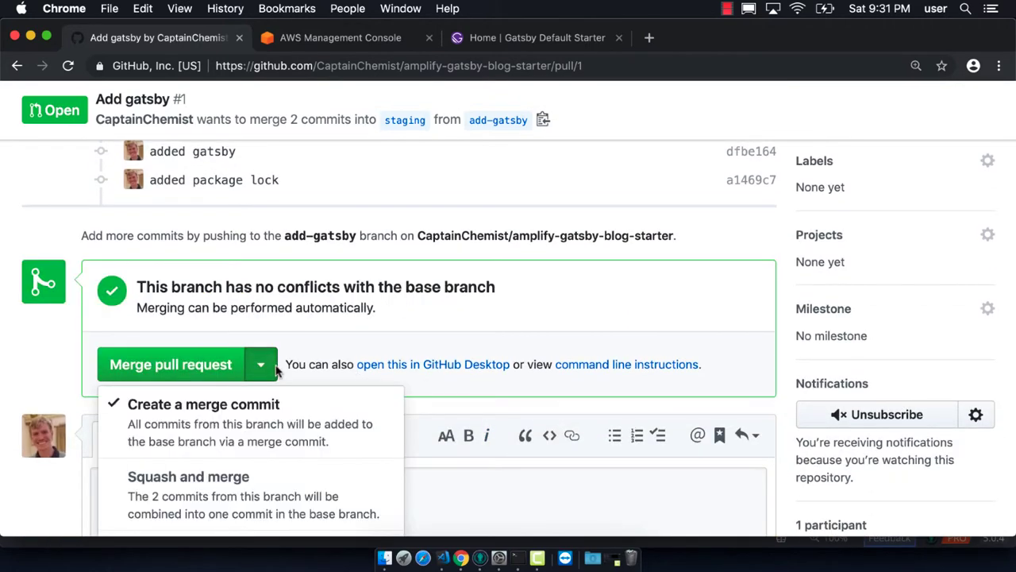
click(187, 476)
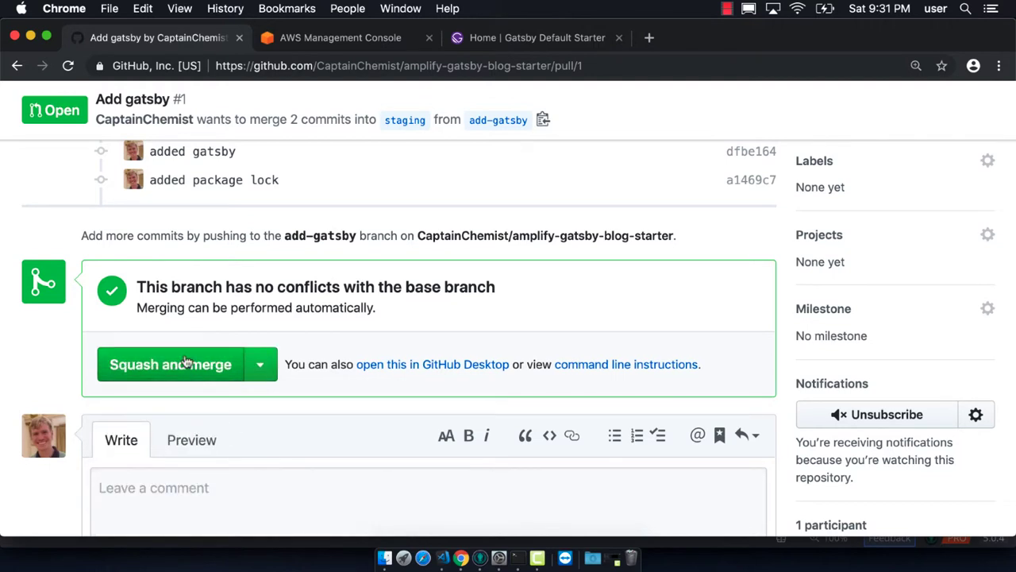
click(170, 364)
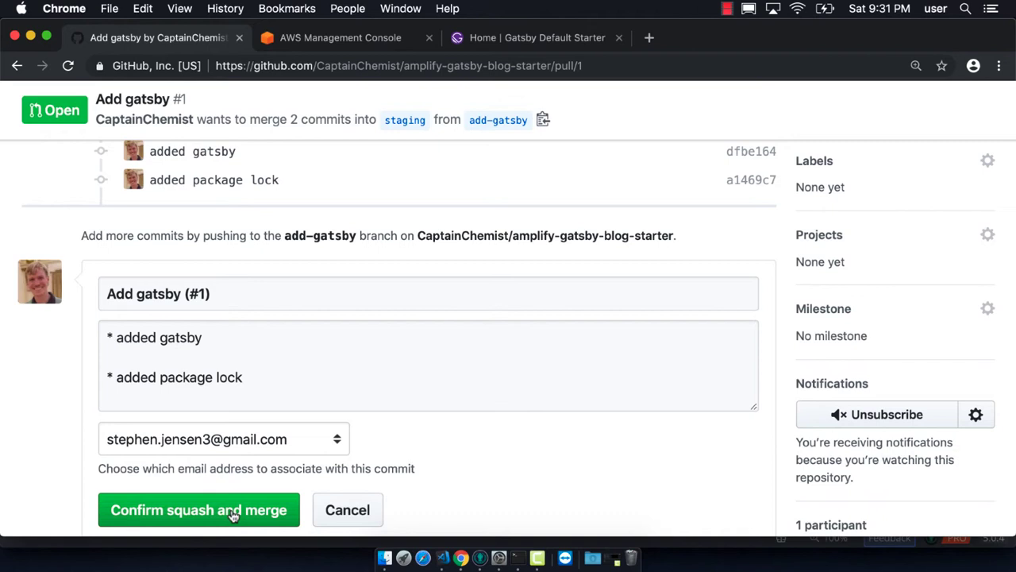
click(198, 508)
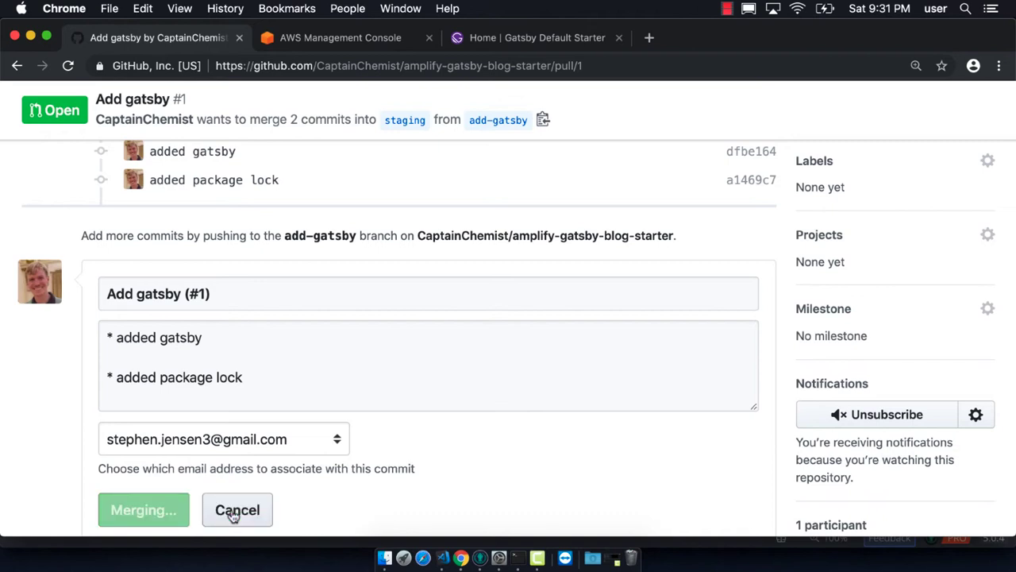
click(143, 510)
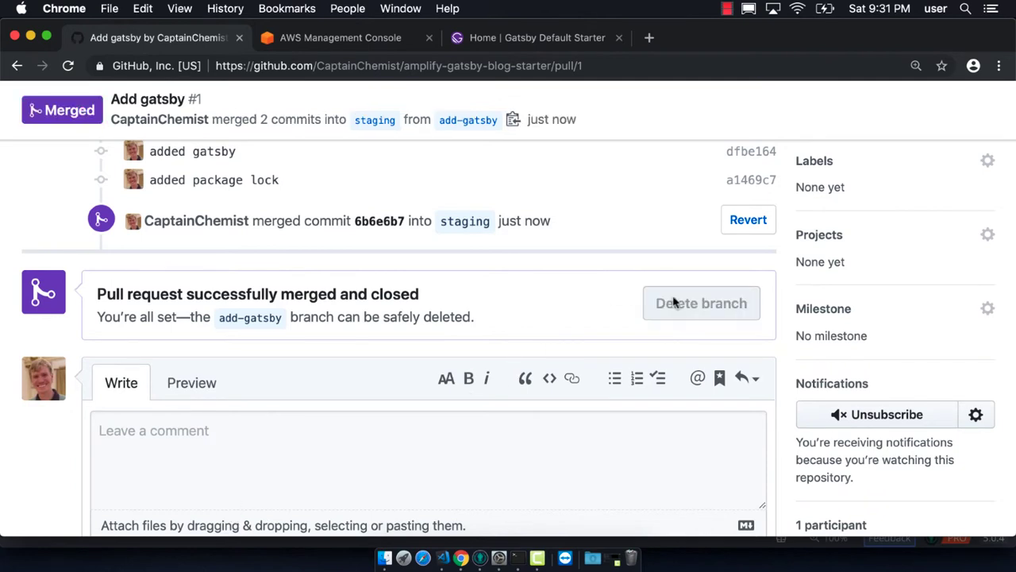
Delete the merged add-gatsby branch on GitHub and return to GitKraken.
click(700, 303)
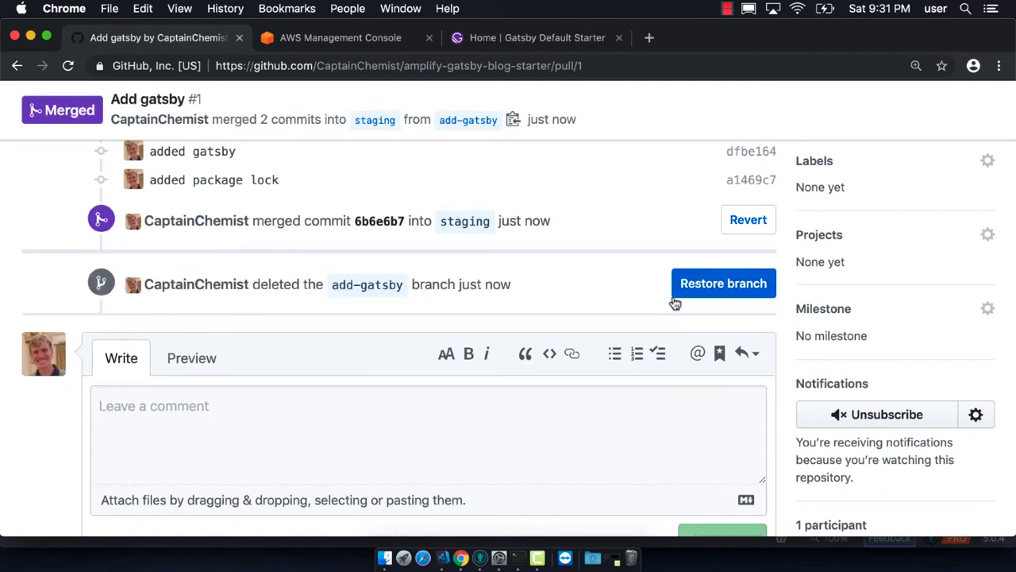
click(499, 558)
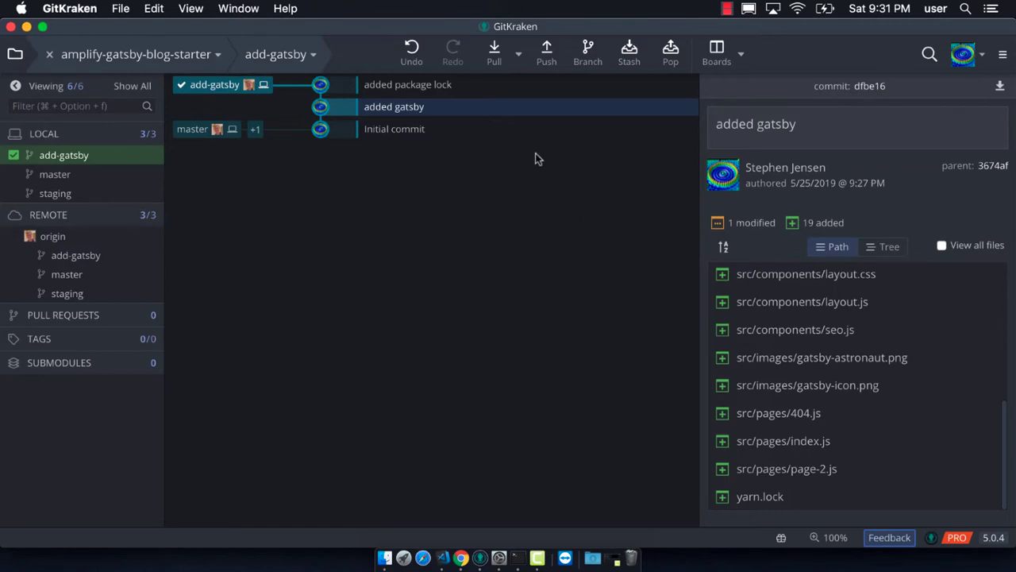
Fetch from origin onto staging and delete the local add-gatsby branch.
click(518, 54)
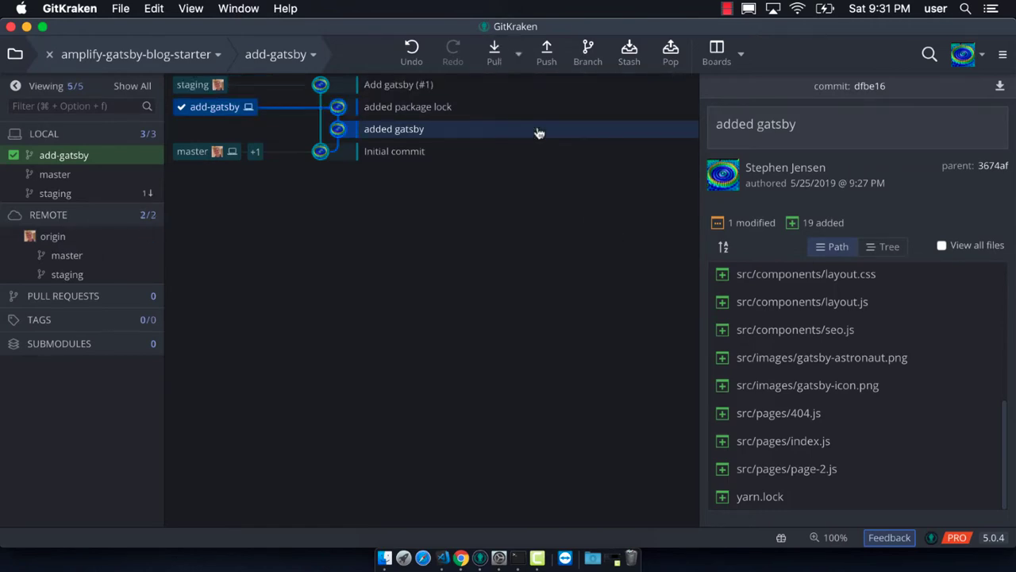
mouse_move(277, 72)
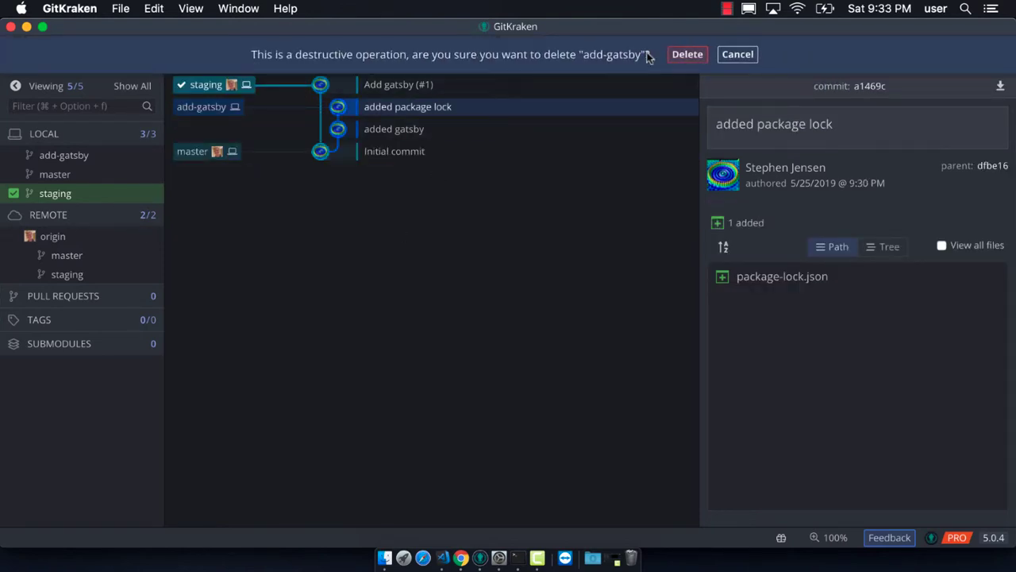
click(686, 54)
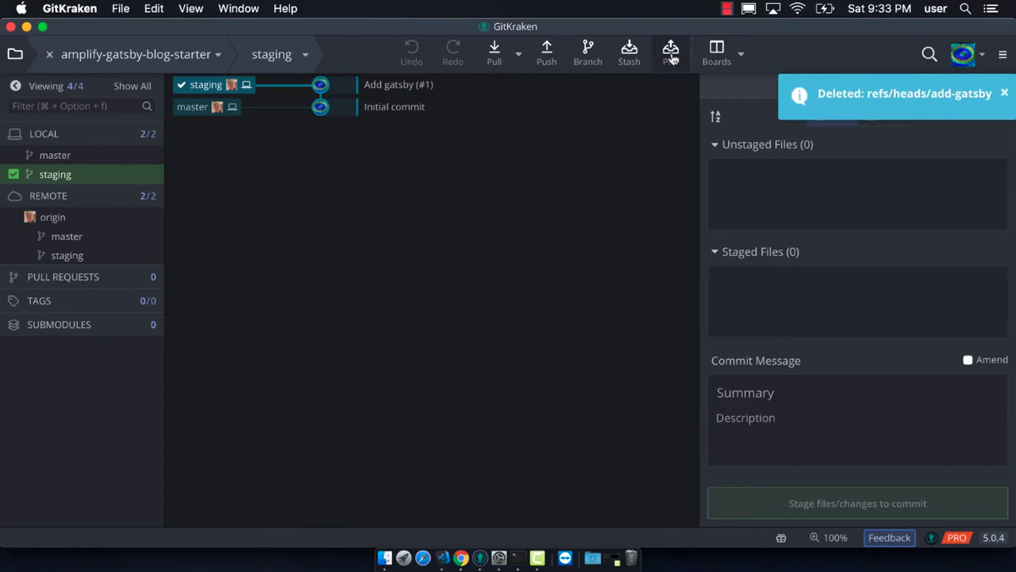
click(1004, 92)
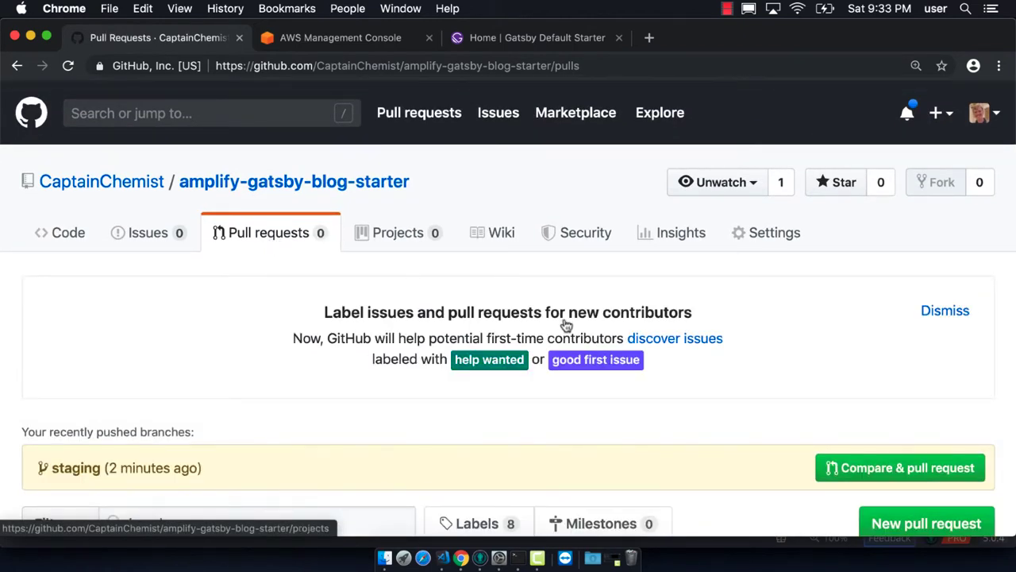
Create pull request #2 'Add gatsby' from staging into master, dropping the (#1) title suffix.
scroll(down, 3)
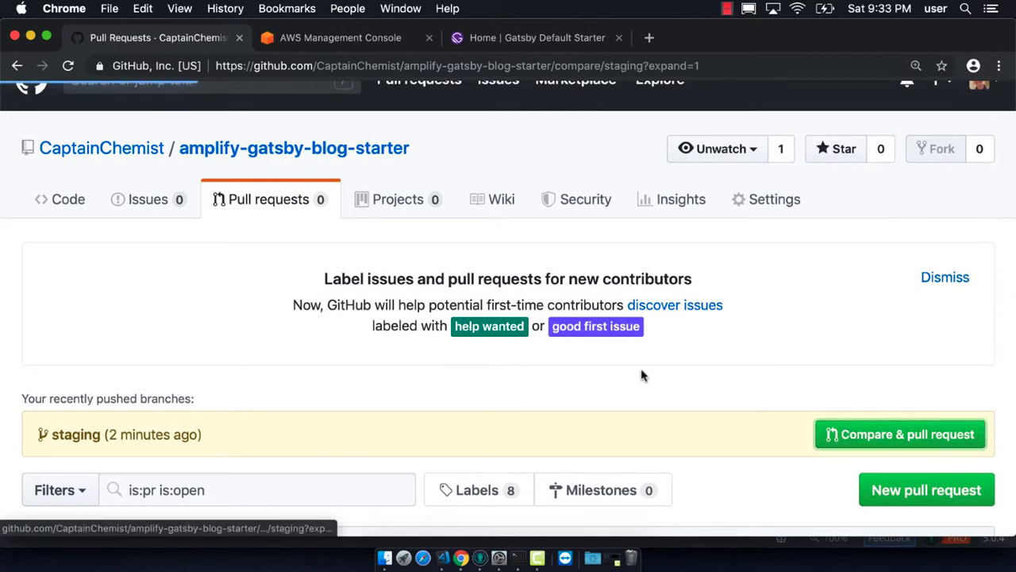
click(899, 435)
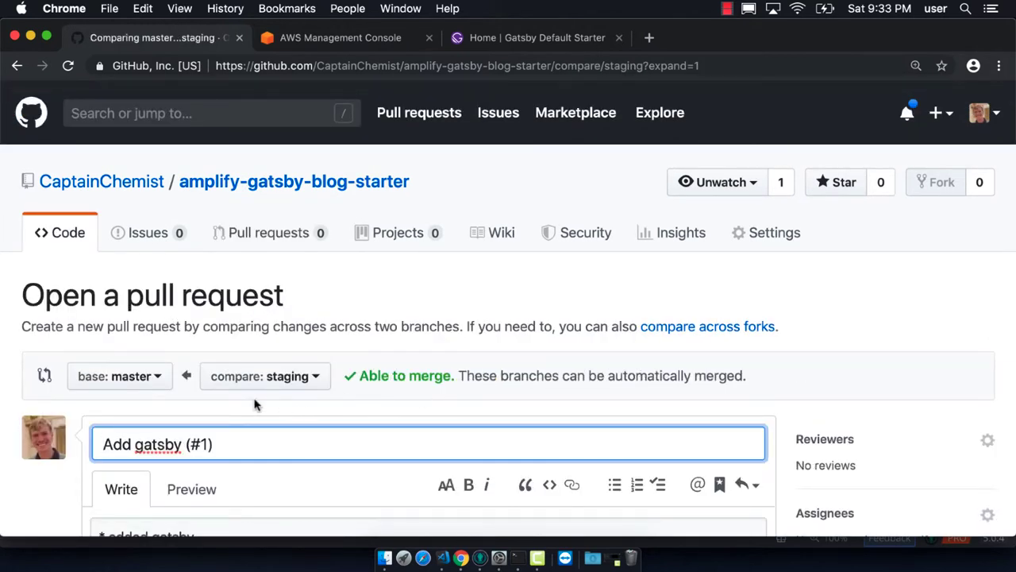
key(Backspace)
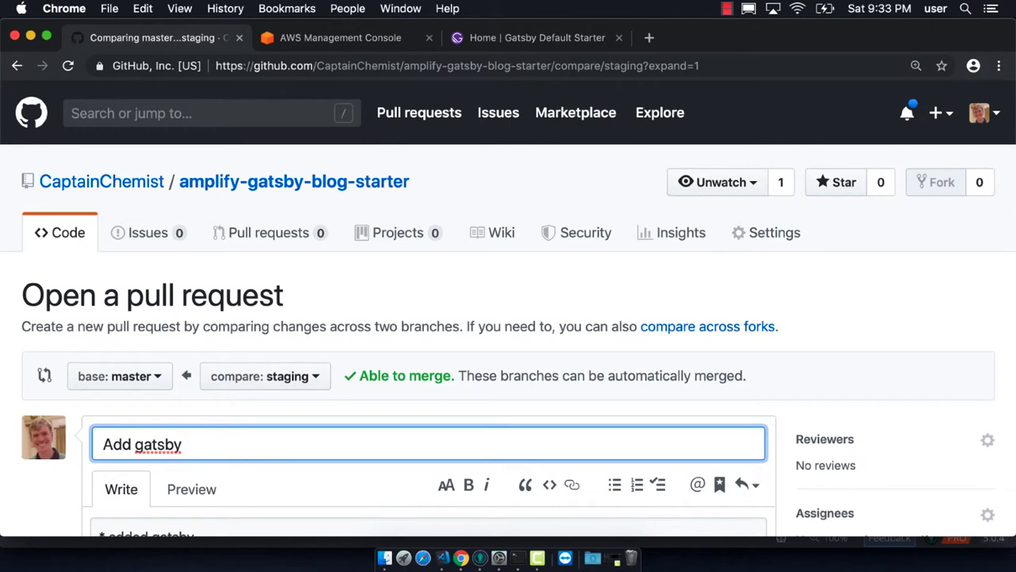
scroll(down, 3)
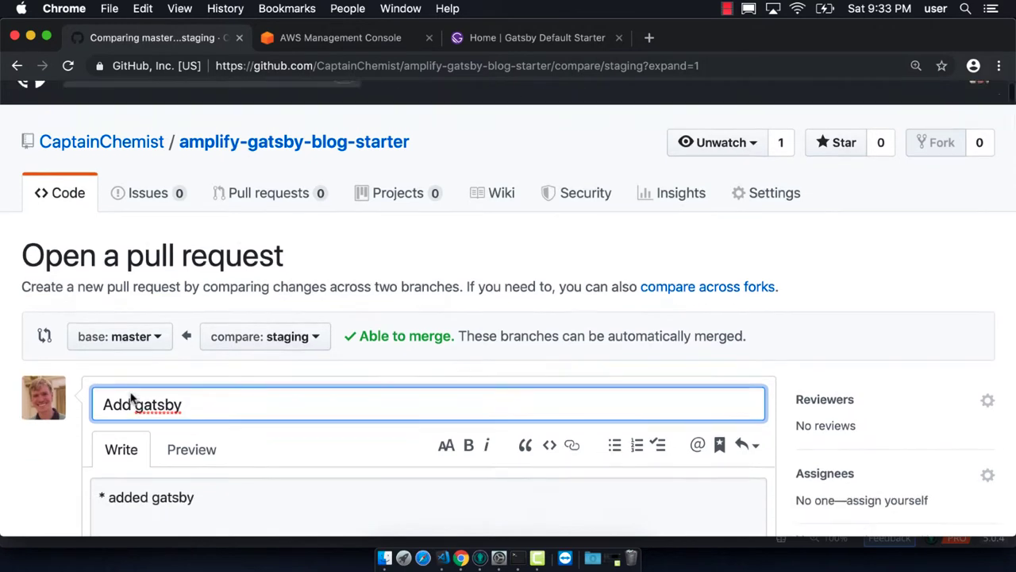
scroll(down, 3)
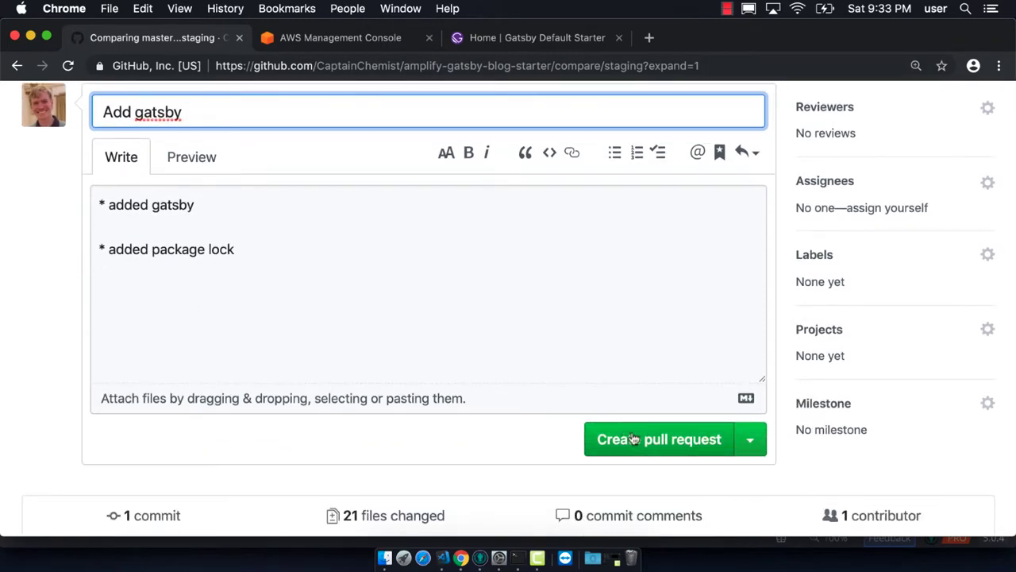
click(659, 438)
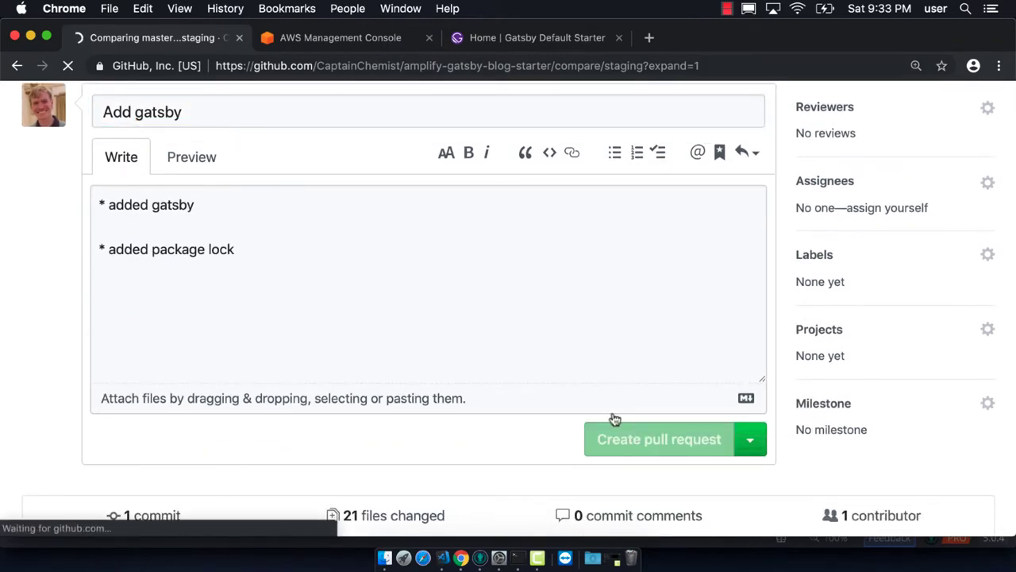
click(657, 438)
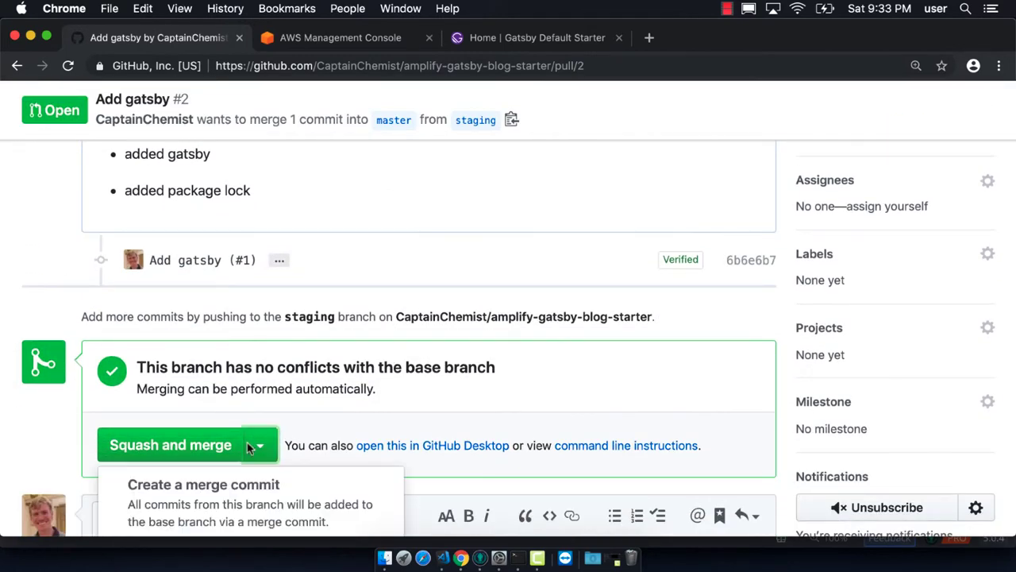
Choose a regular merge commit and retitle it 'Add gatsby (#2)'.
click(260, 444)
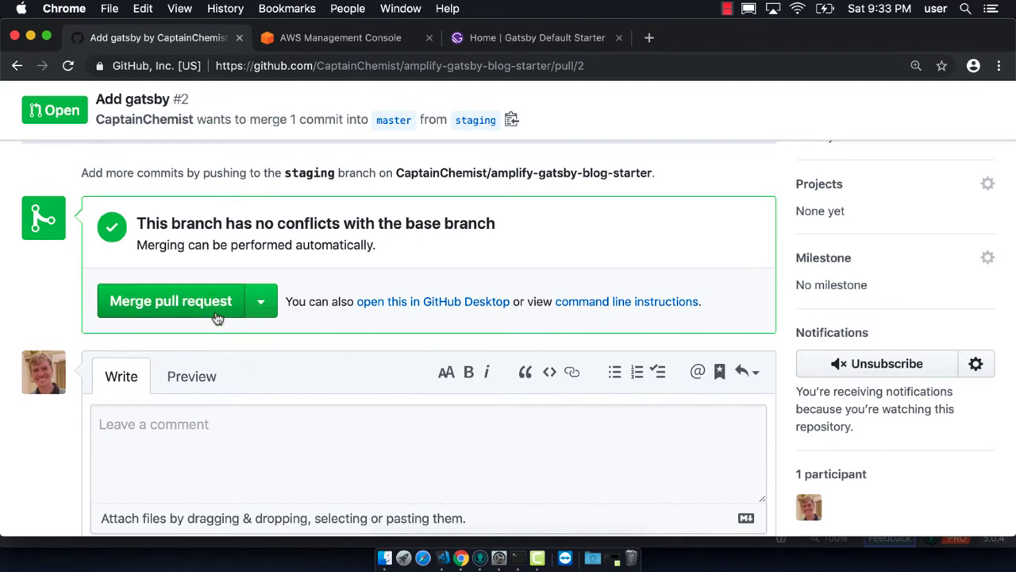
mouse_move(212, 299)
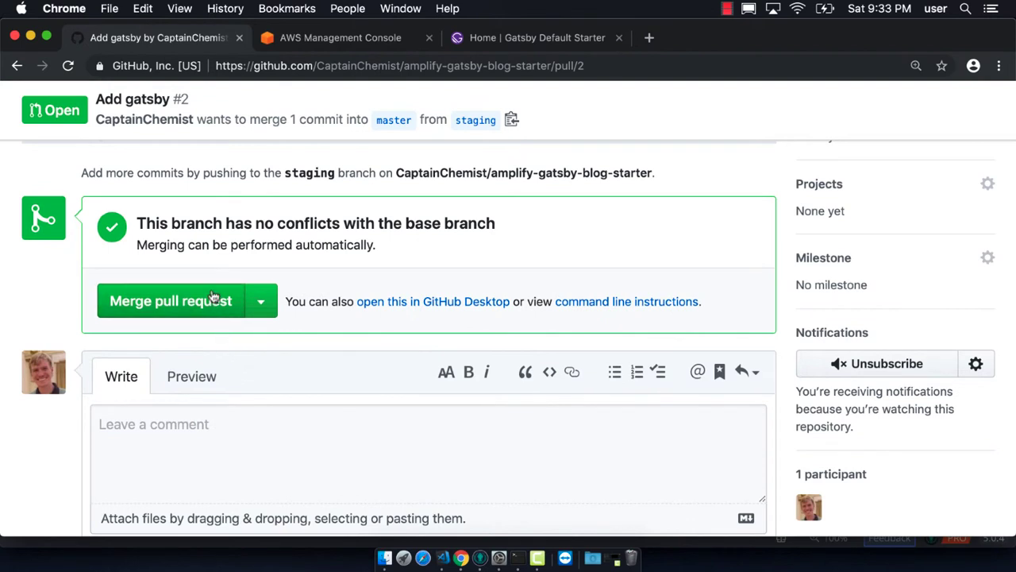
click(170, 302)
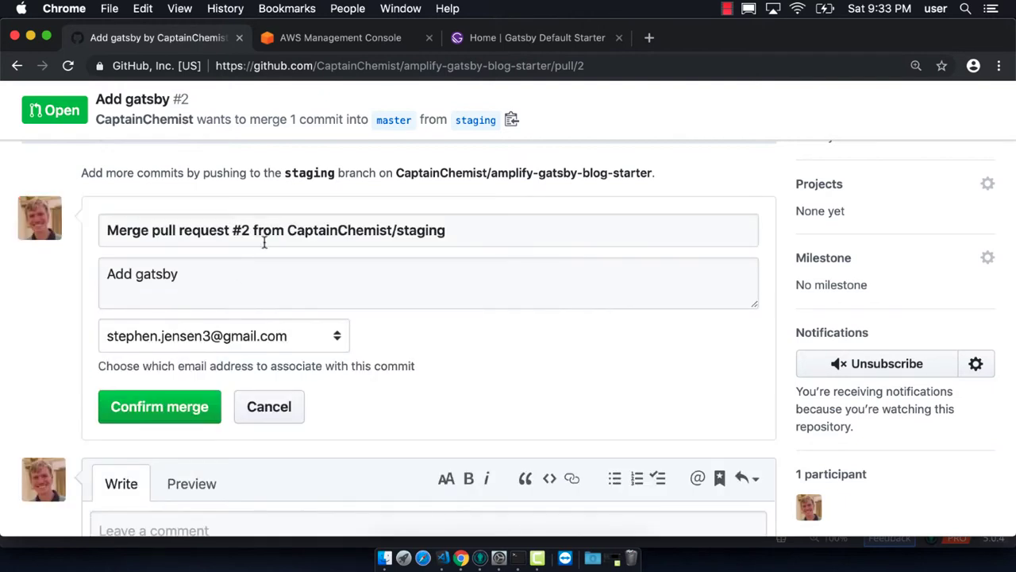
double_click(156, 273)
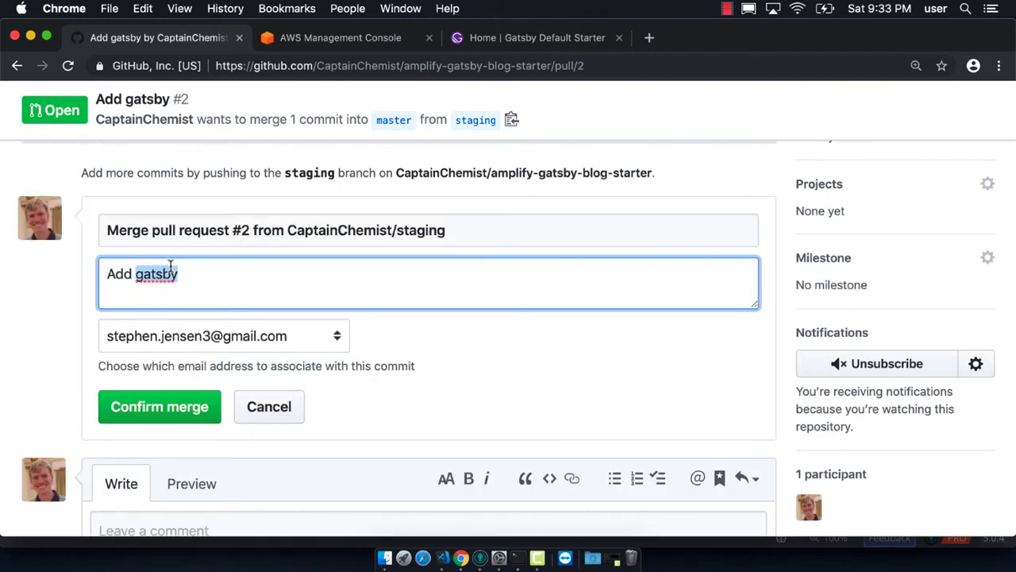
click(277, 230)
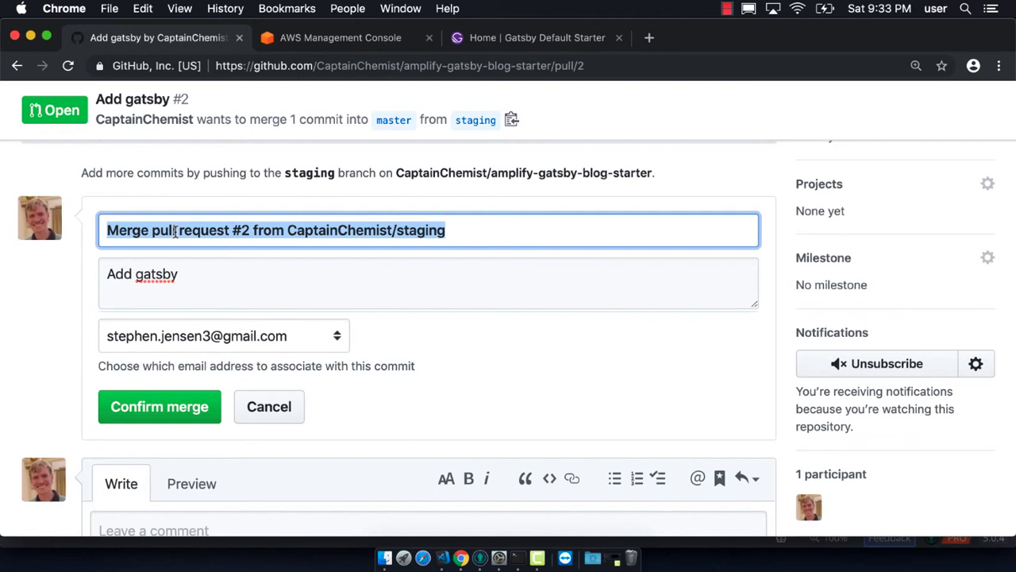
text(Add gatsby (#2)
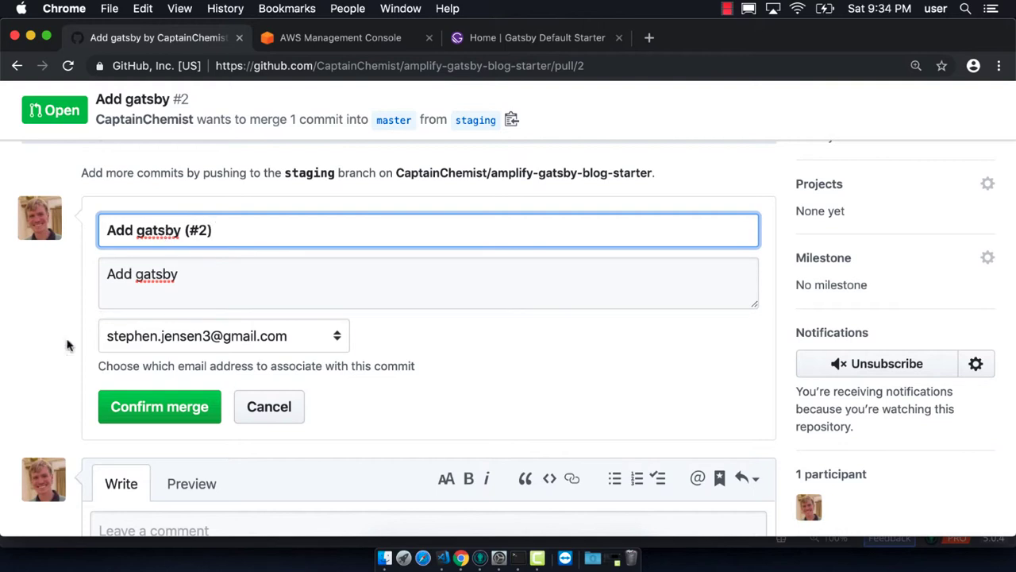
Confirm the merge into master and return to GitKraken's pull options.
click(159, 406)
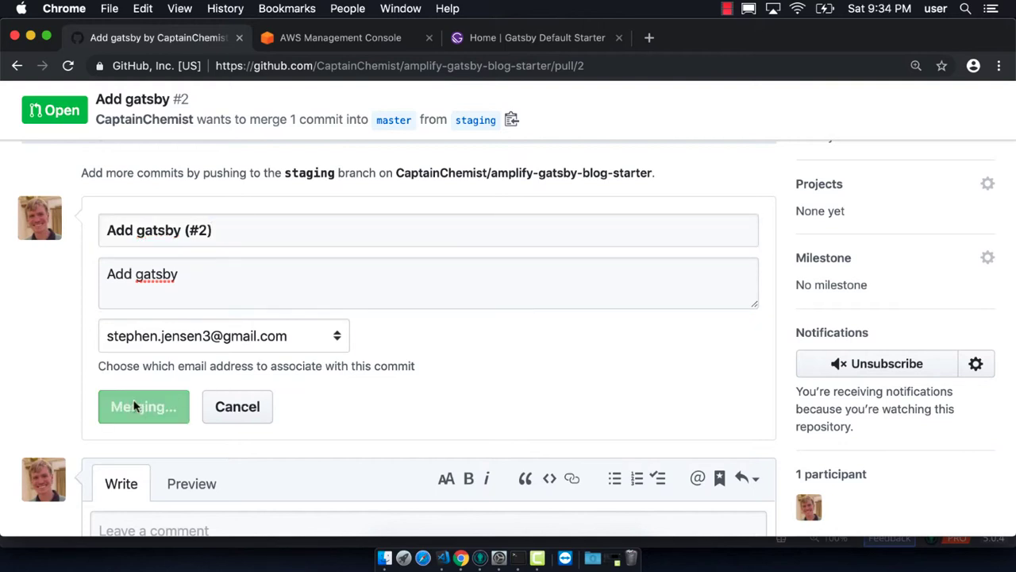
click(143, 406)
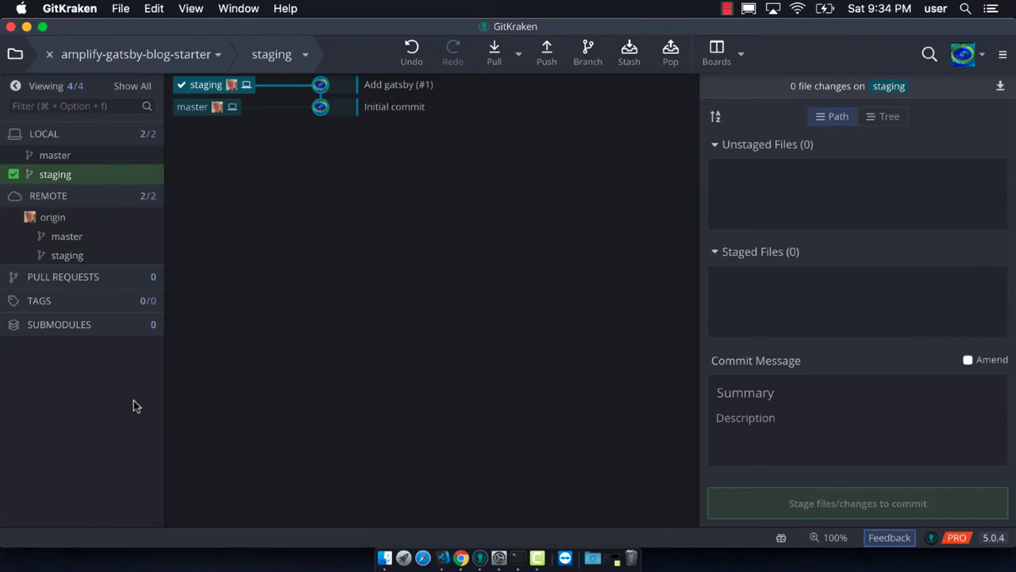
click(518, 54)
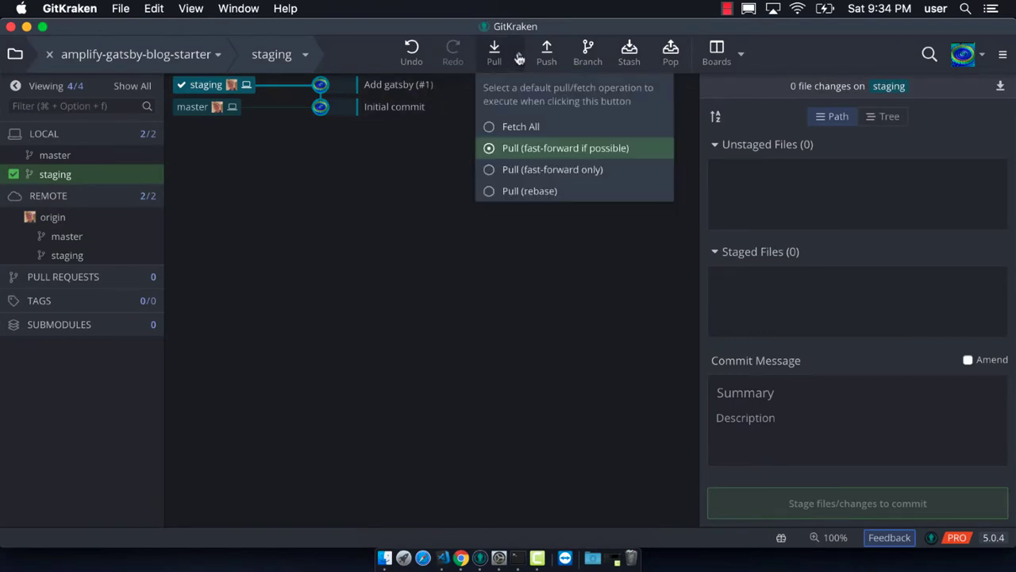